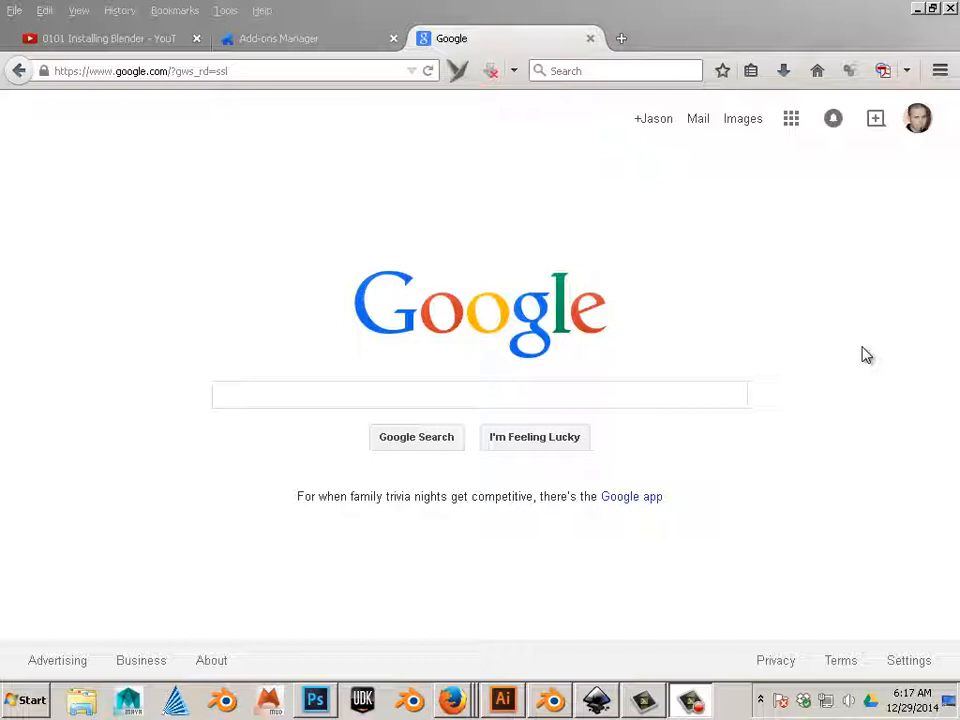
mouse_move(860, 368)
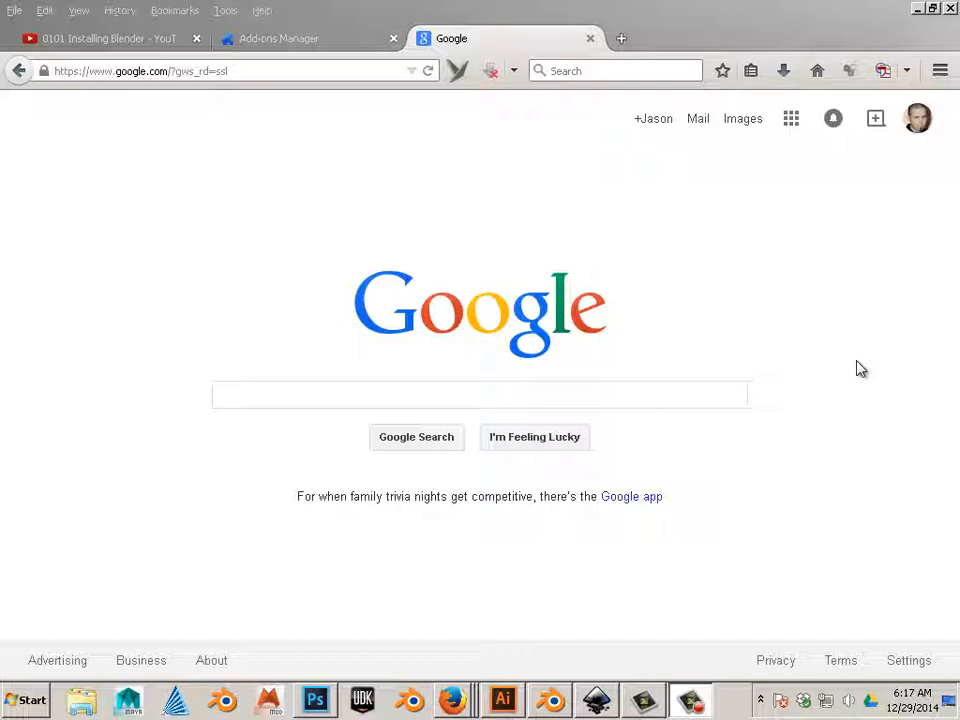
mouse_move(828, 378)
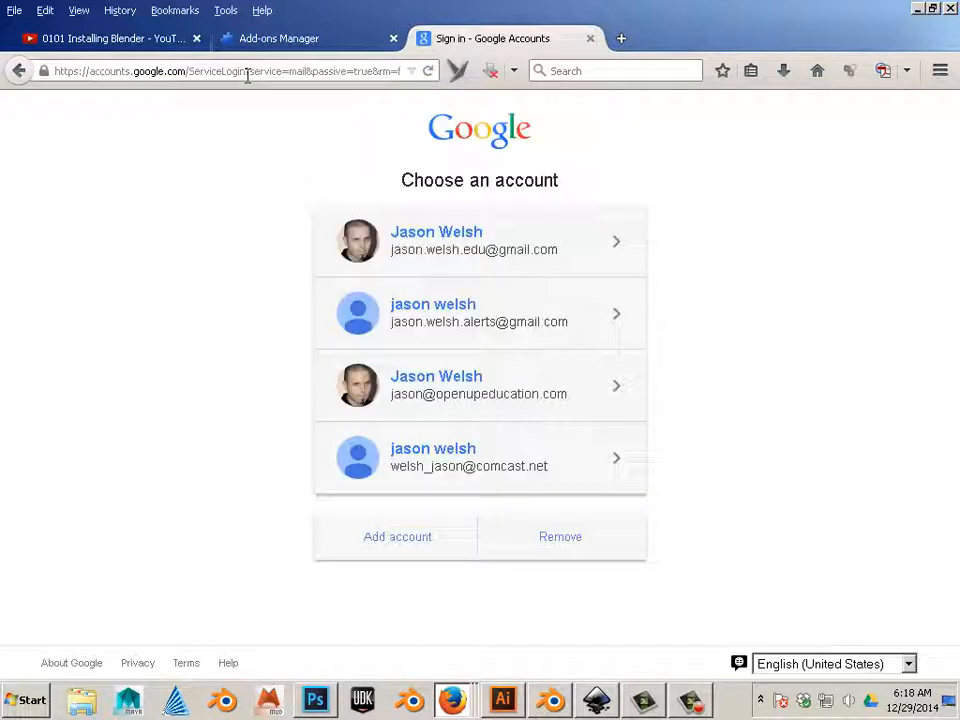
mouse_move(252, 604)
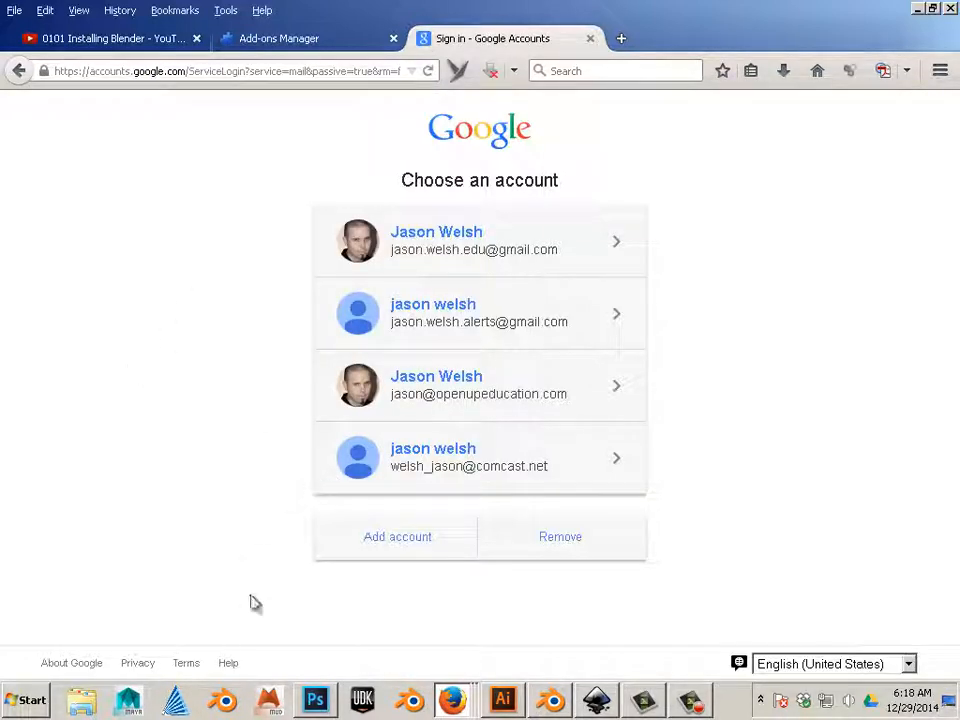
Start Add account > Create an account and look through the empty signup form fields
click(396, 536)
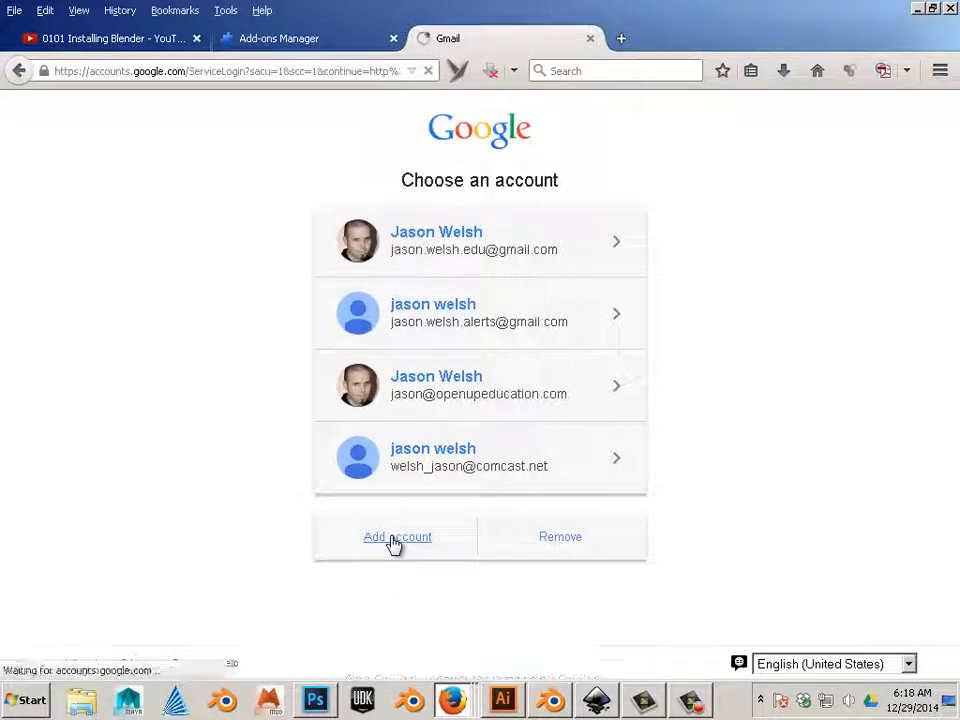
click(396, 536)
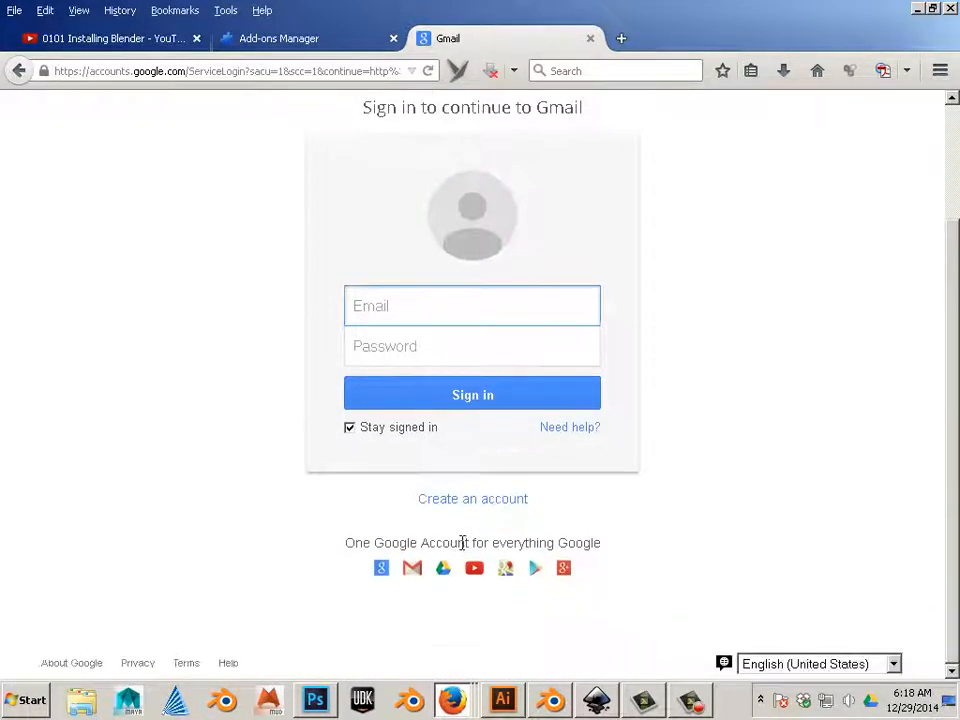
click(472, 498)
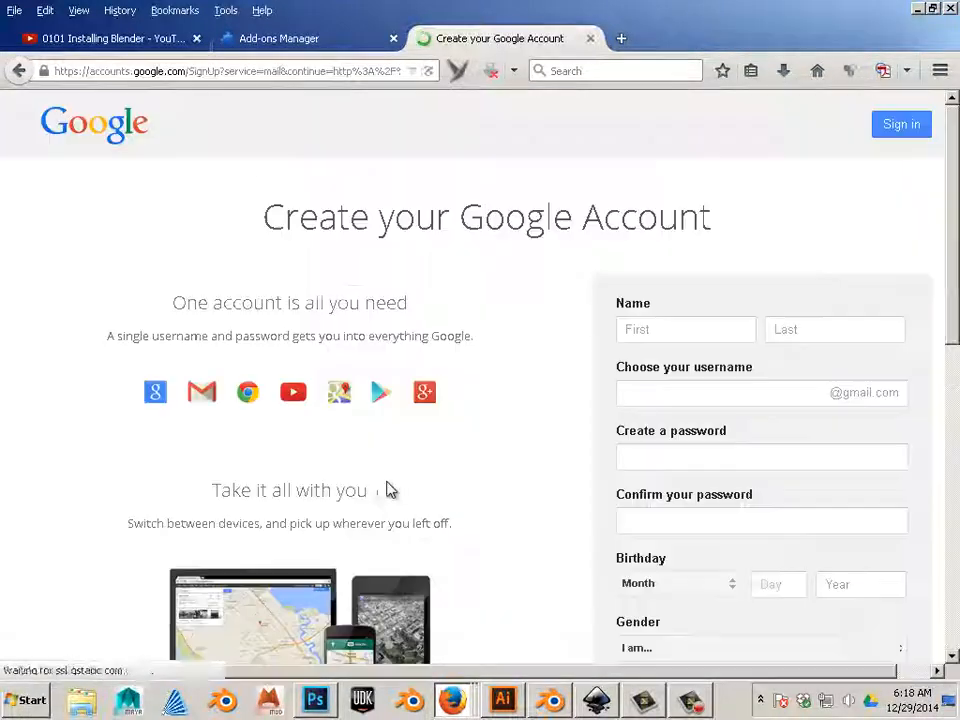
scroll(down, 3)
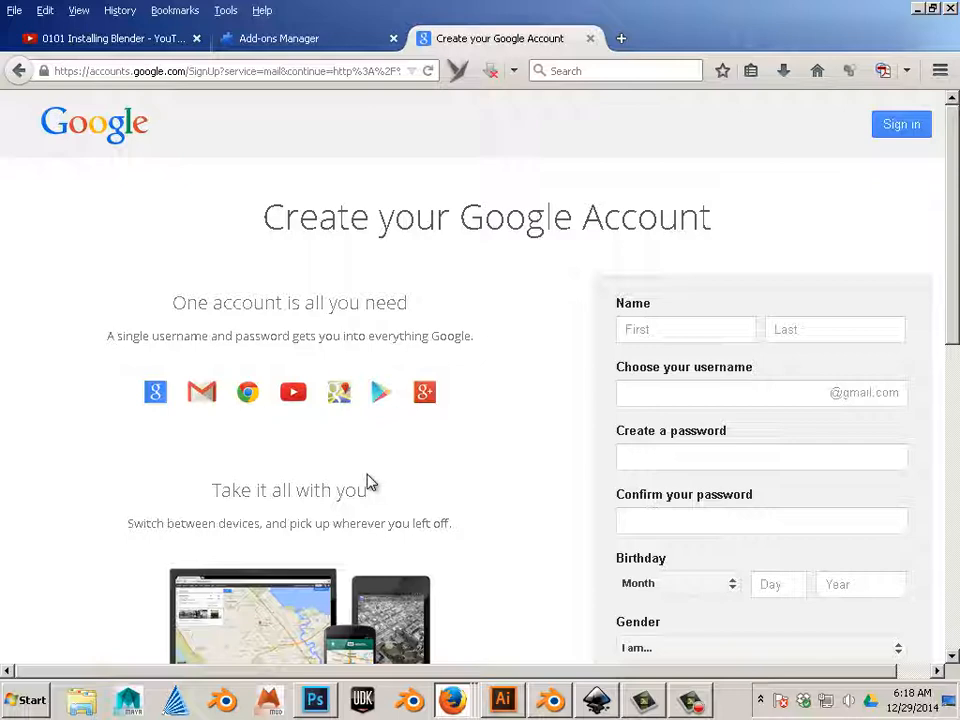
scroll(down, 3)
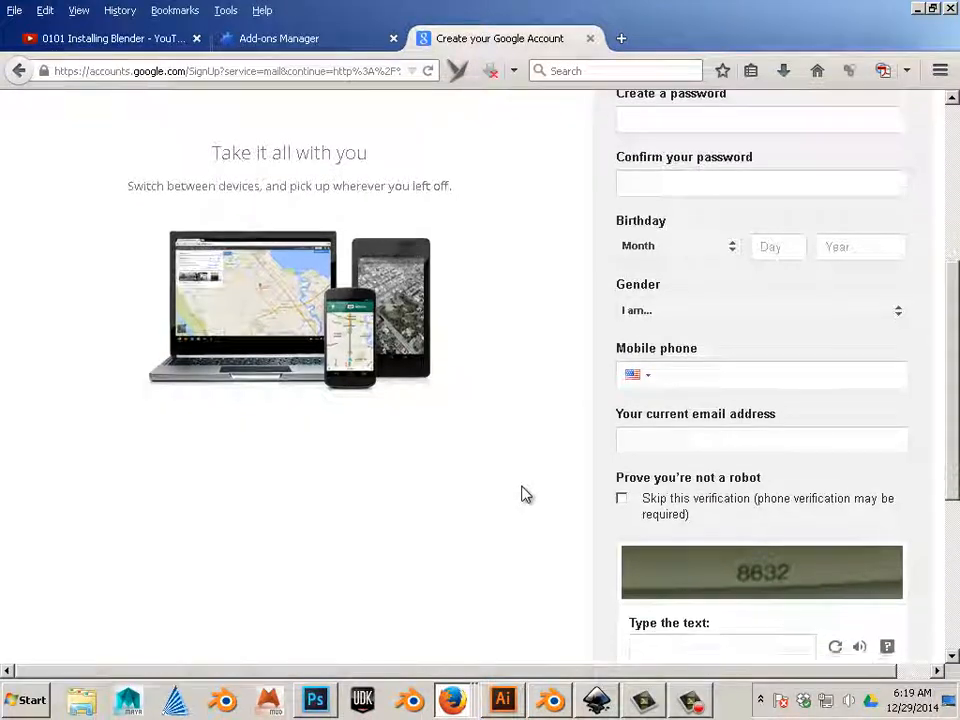
scroll(down, 3)
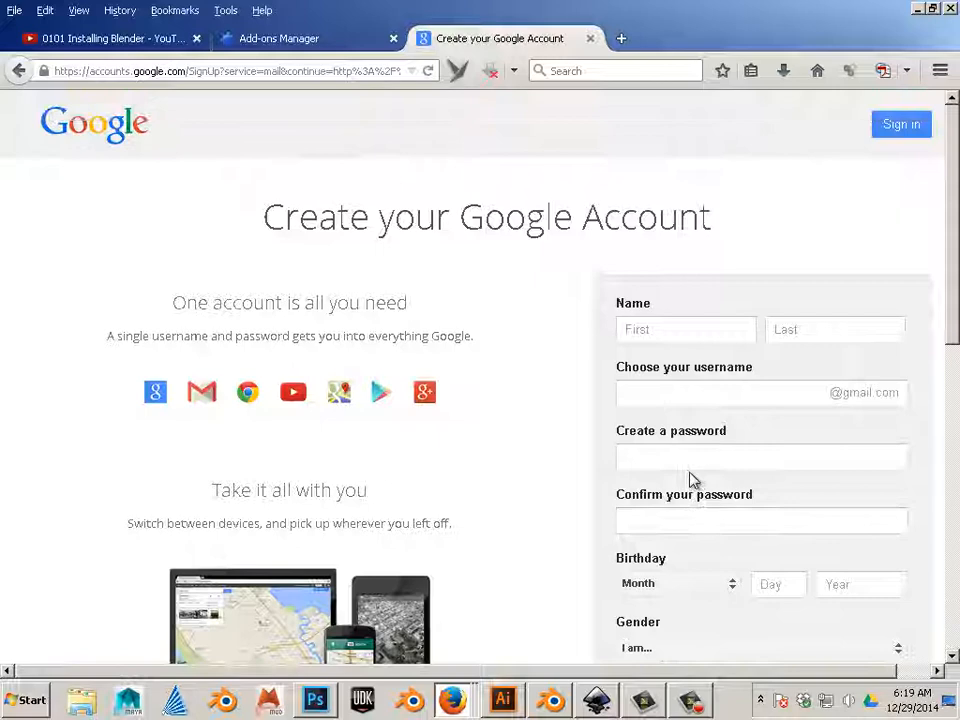
click(900, 124)
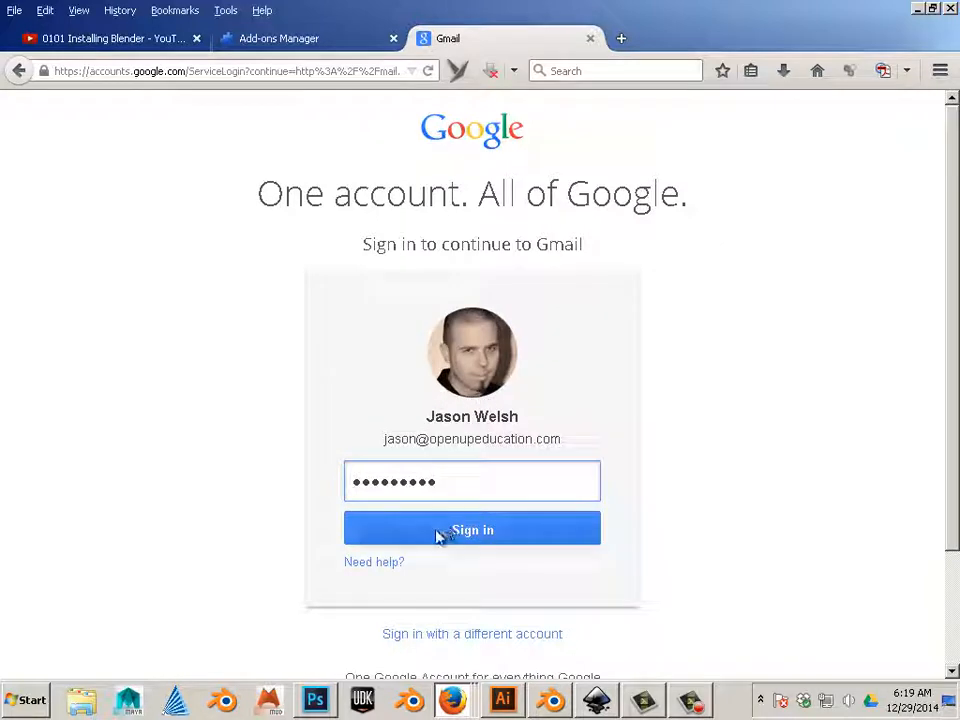
click(472, 528)
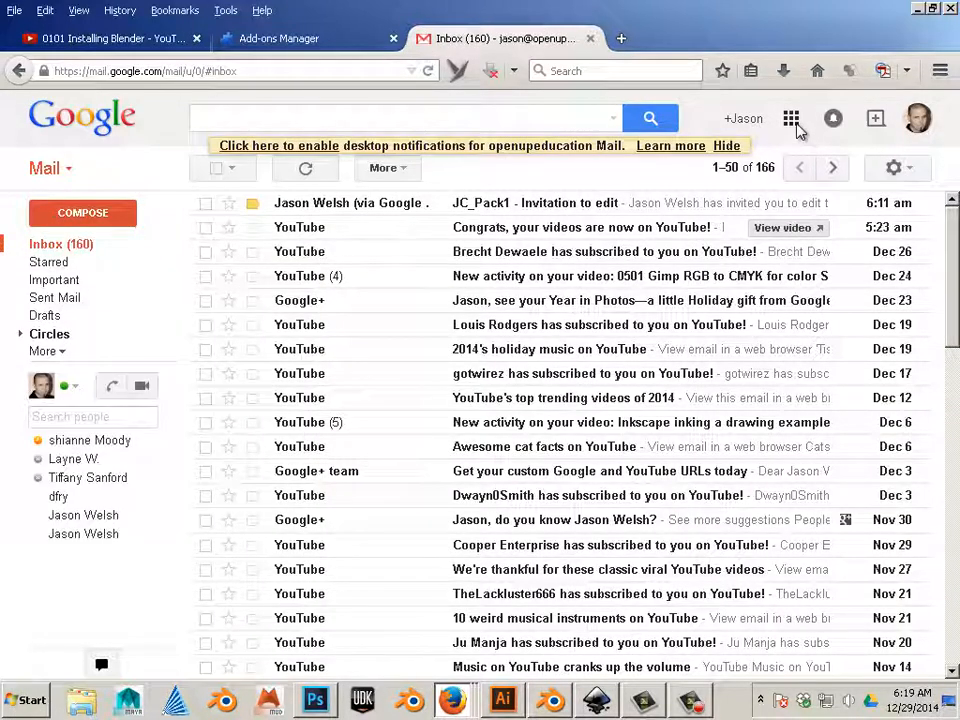
click(792, 118)
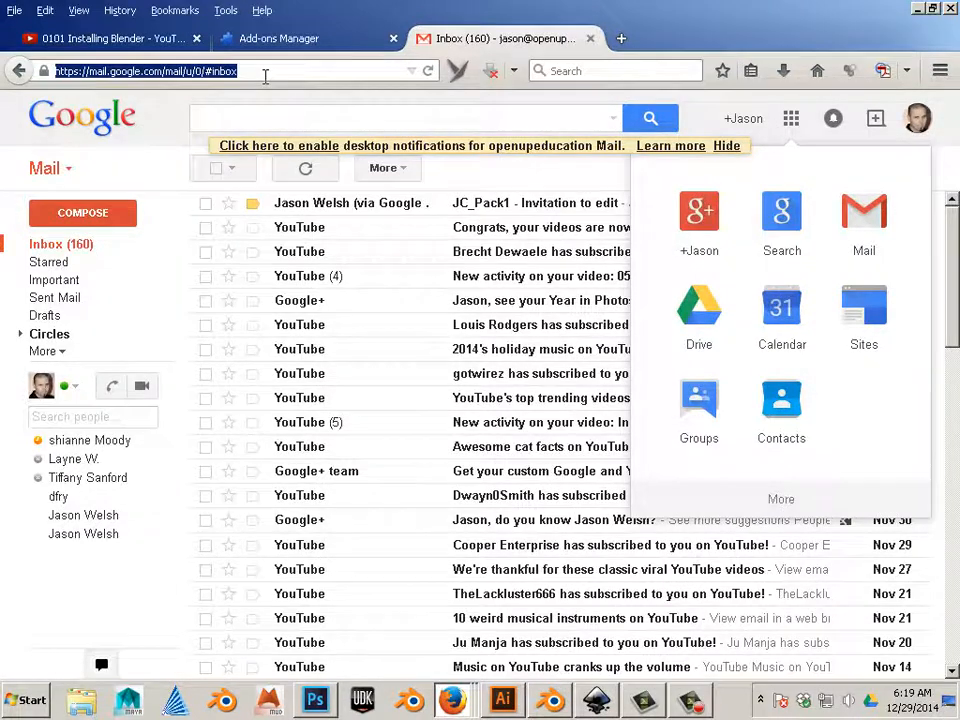
text(www.google.com/)
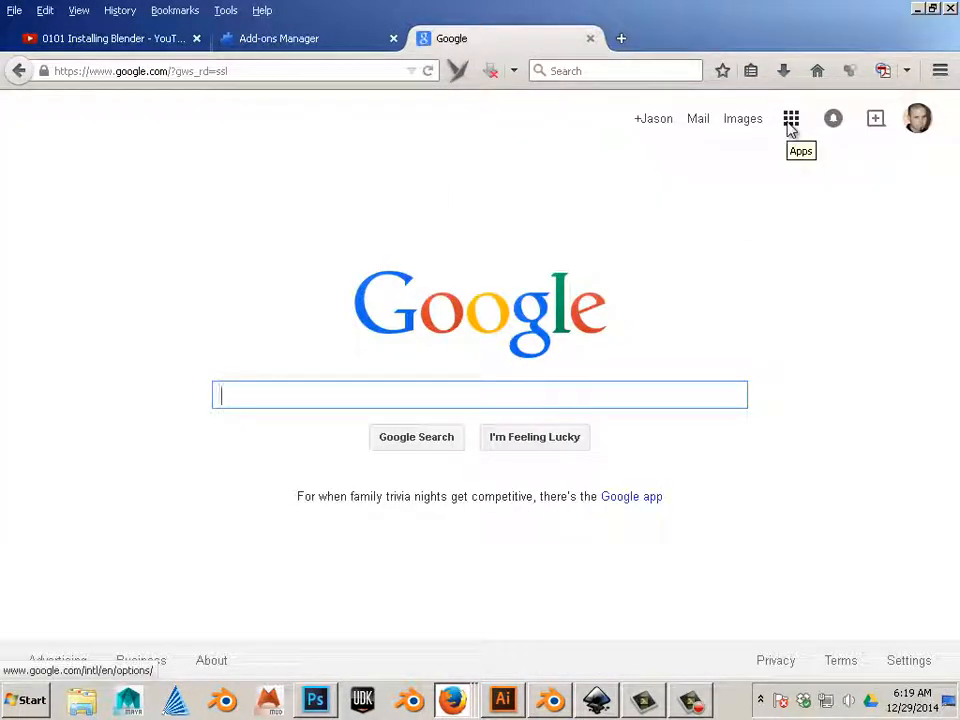
click(792, 118)
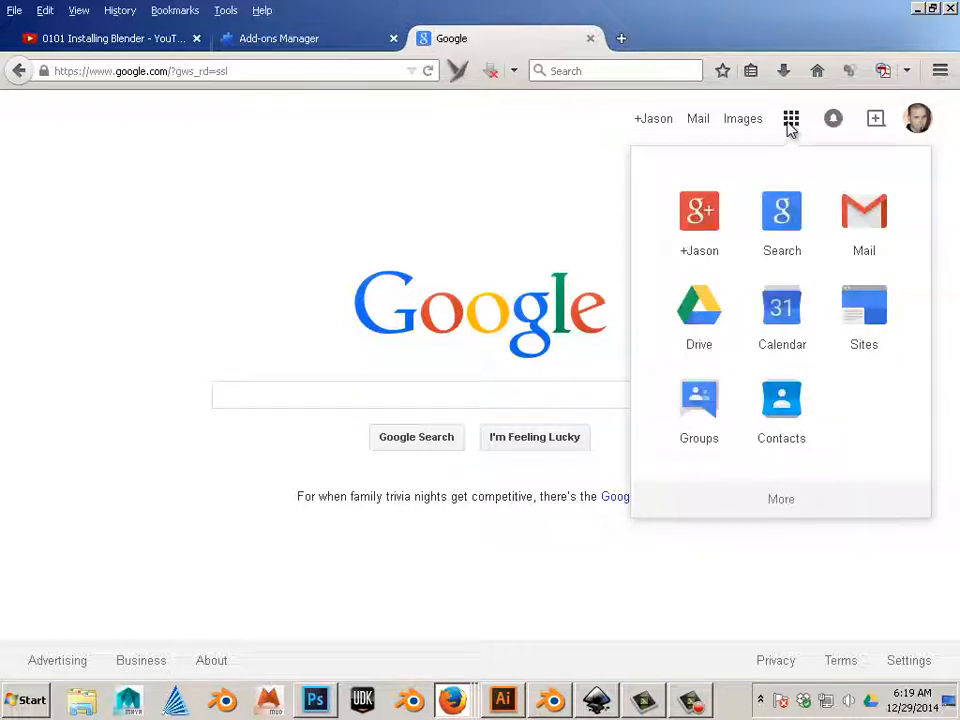
mouse_move(700, 310)
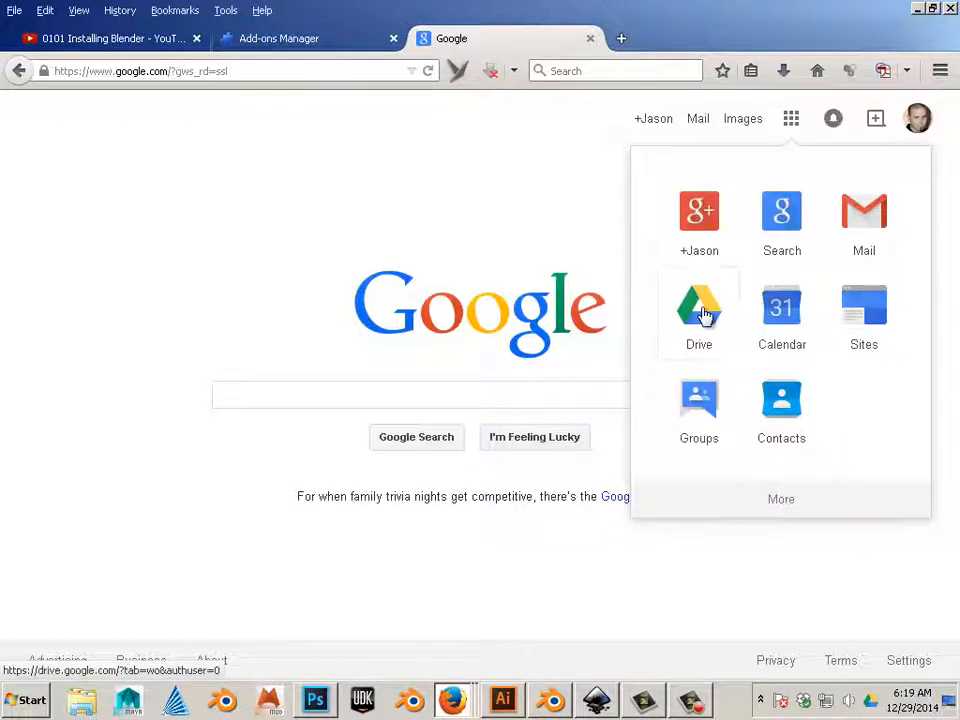
Go to Drive's Shared with me list and bring up the Install Drive for PC offer
click(700, 316)
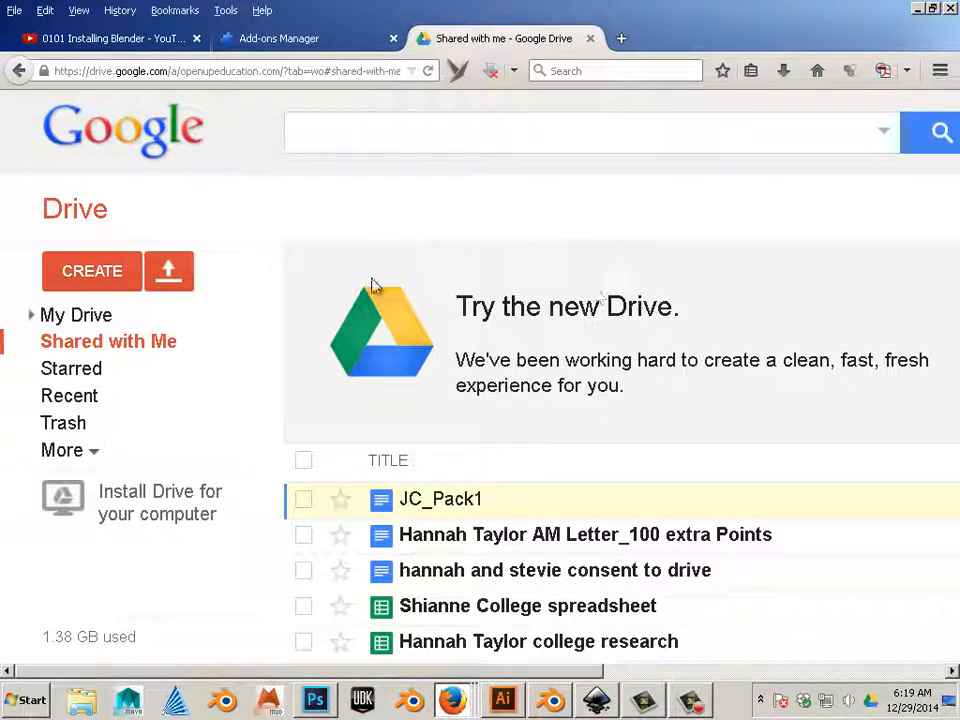
mouse_move(104, 502)
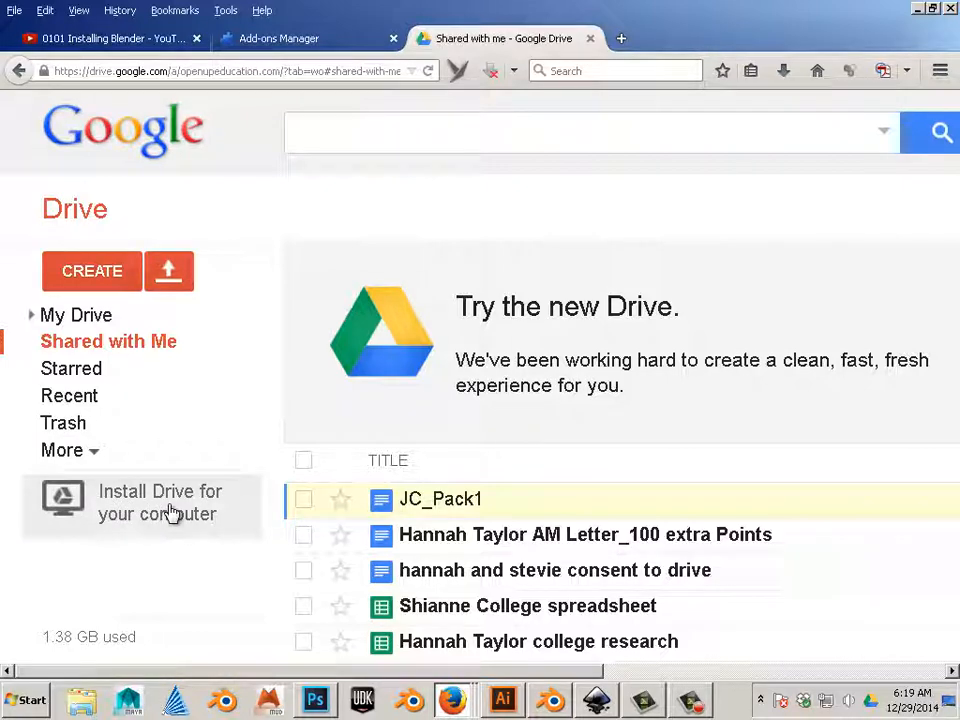
click(160, 502)
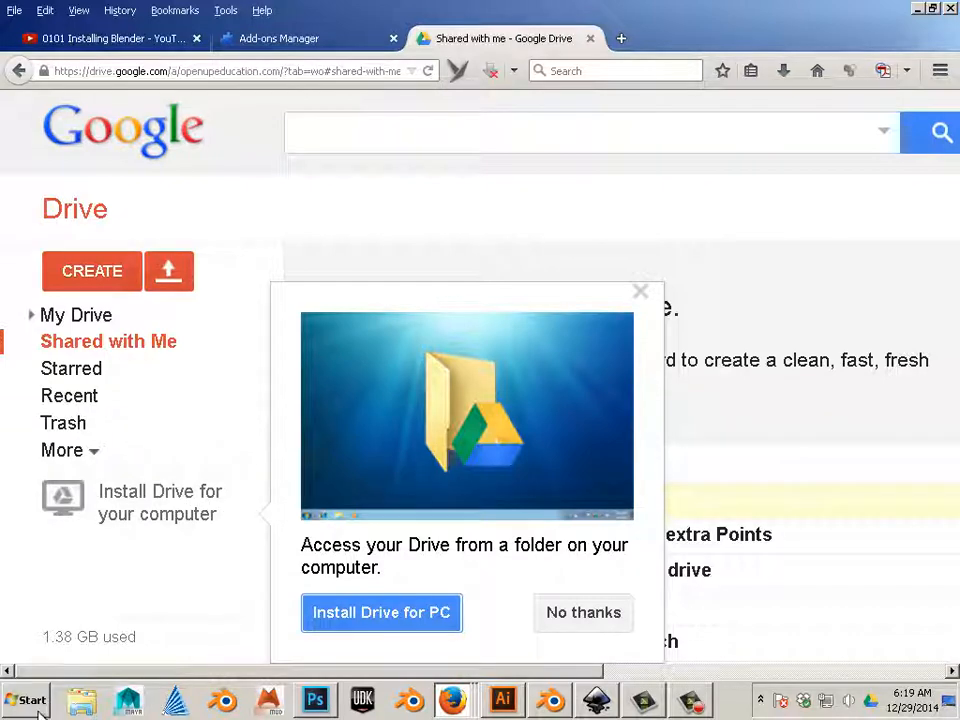
click(24, 700)
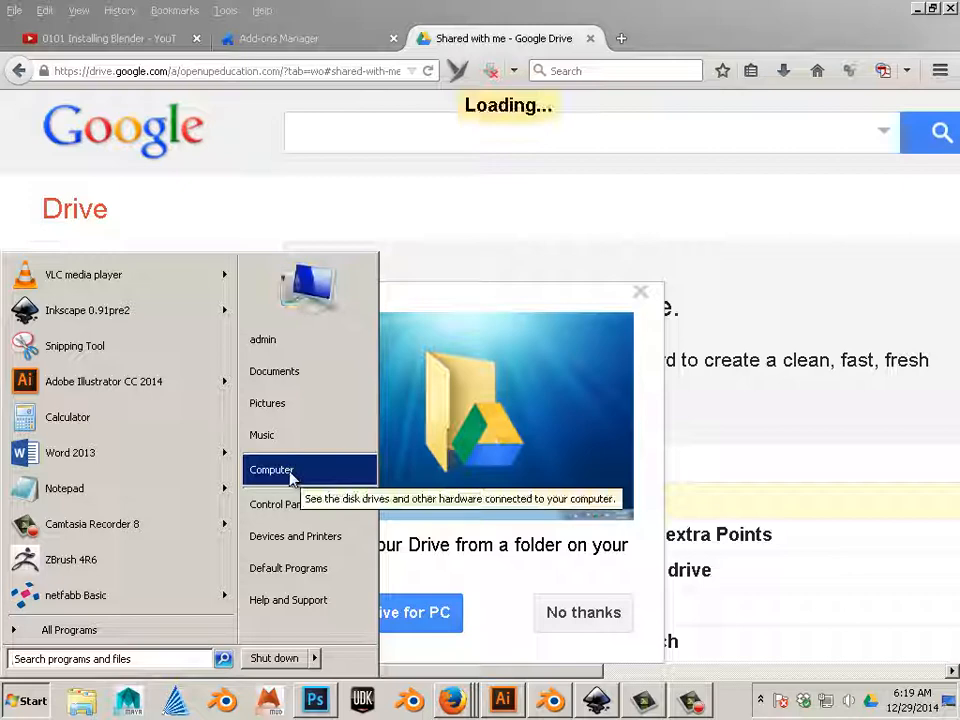
click(272, 468)
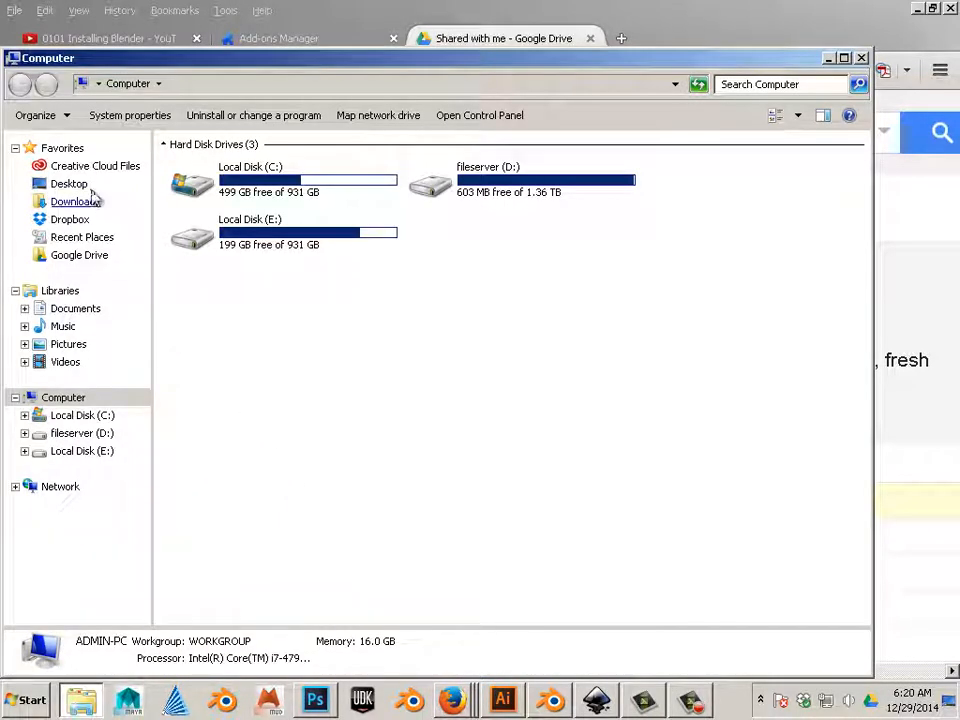
click(80, 256)
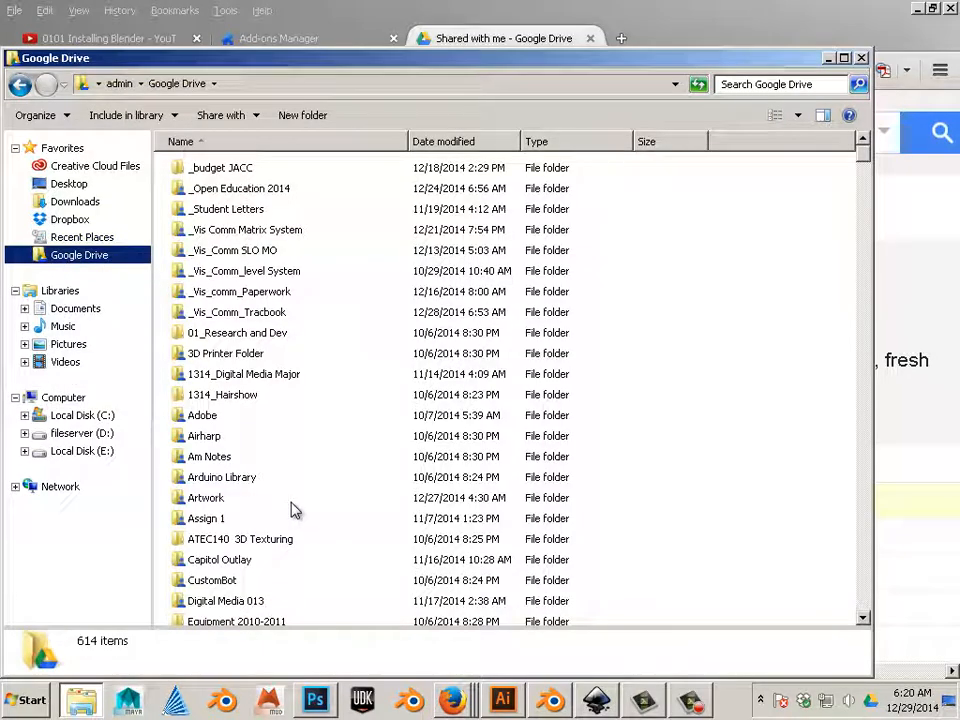
mouse_move(290, 504)
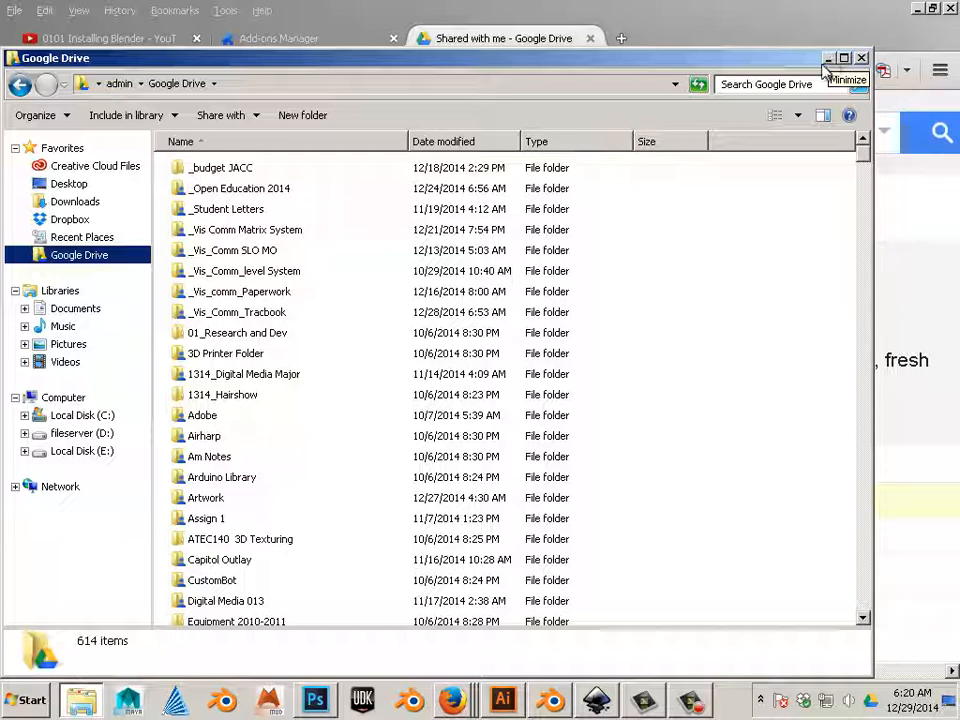
mouse_move(276, 236)
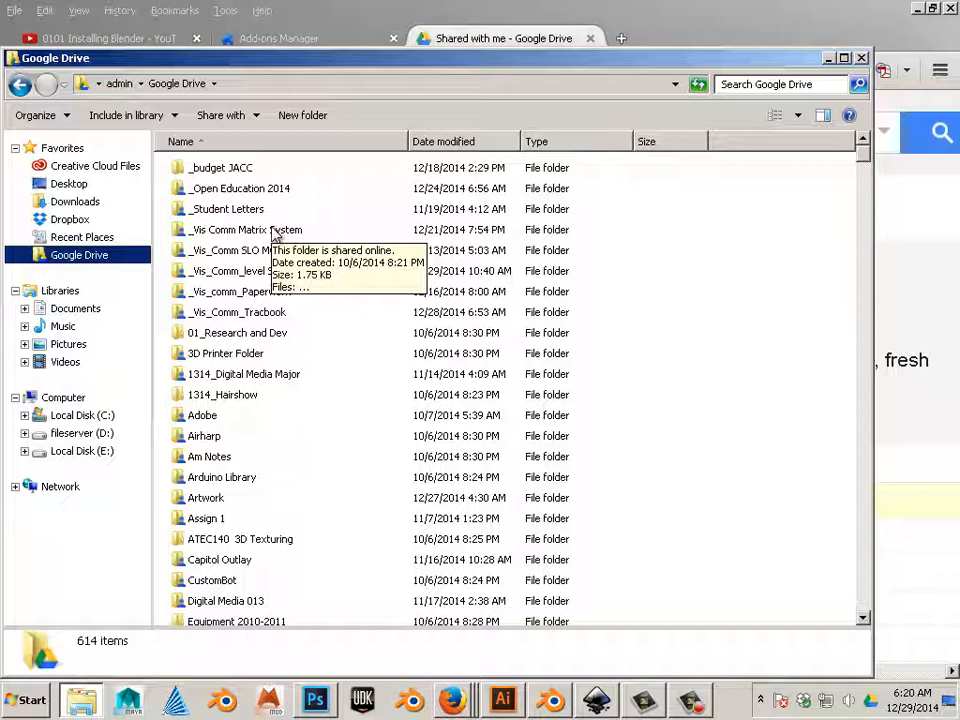
mouse_move(770, 110)
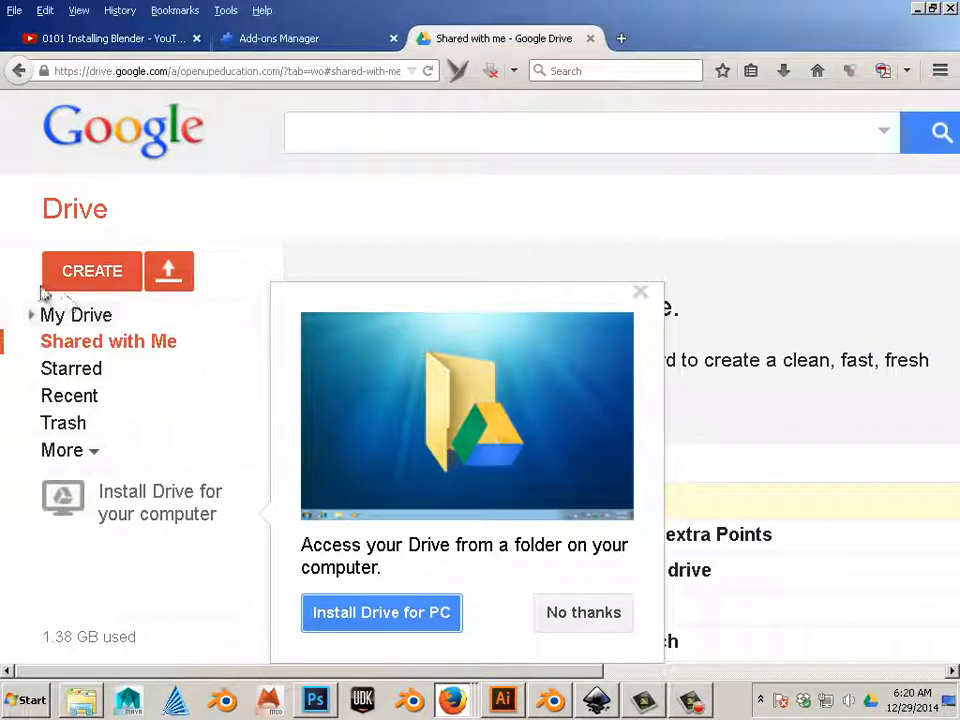
Create a new Google document and rename it 'First Document'
click(92, 272)
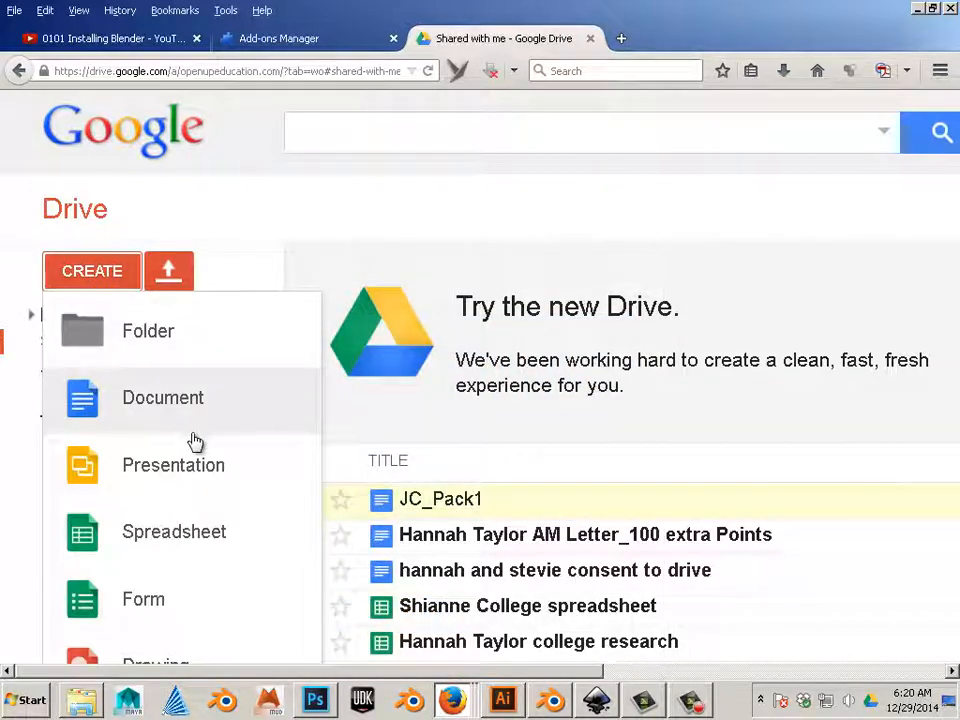
mouse_move(210, 414)
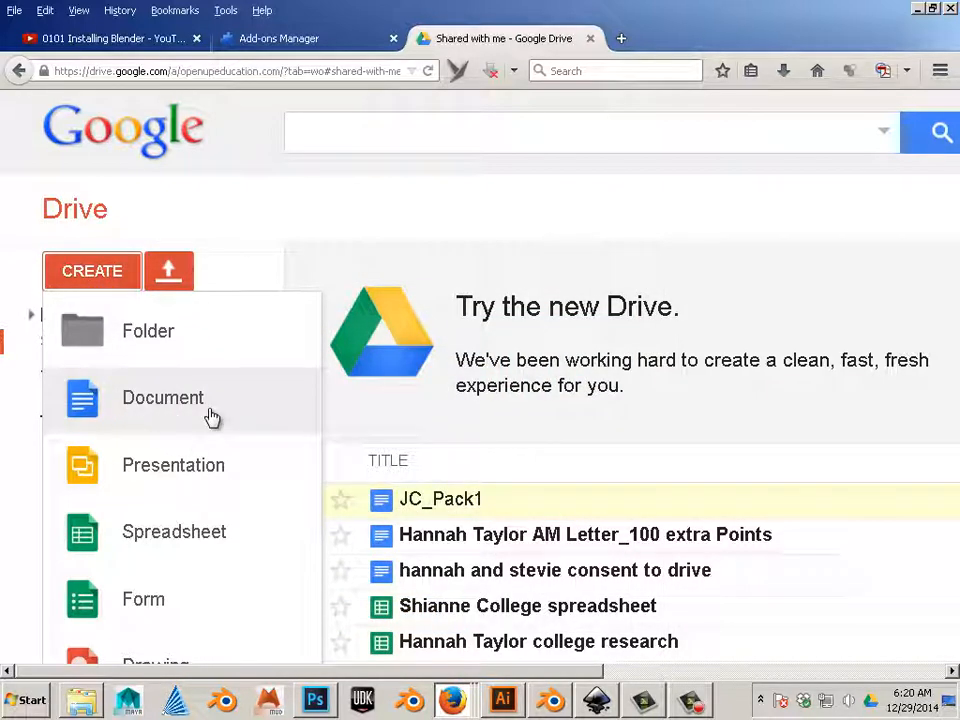
click(164, 396)
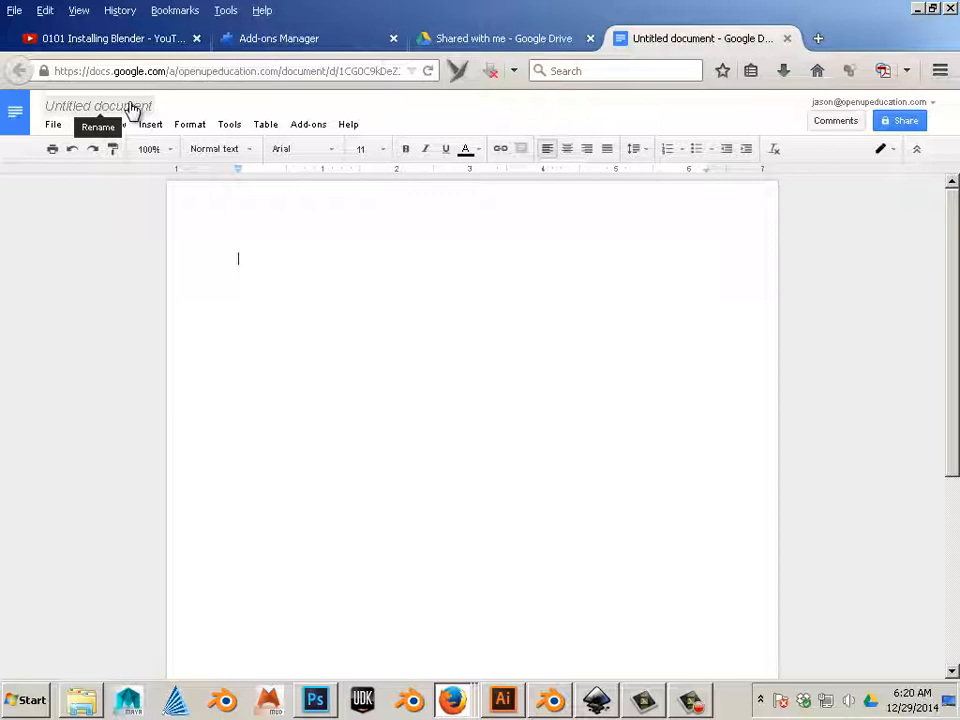
click(98, 106)
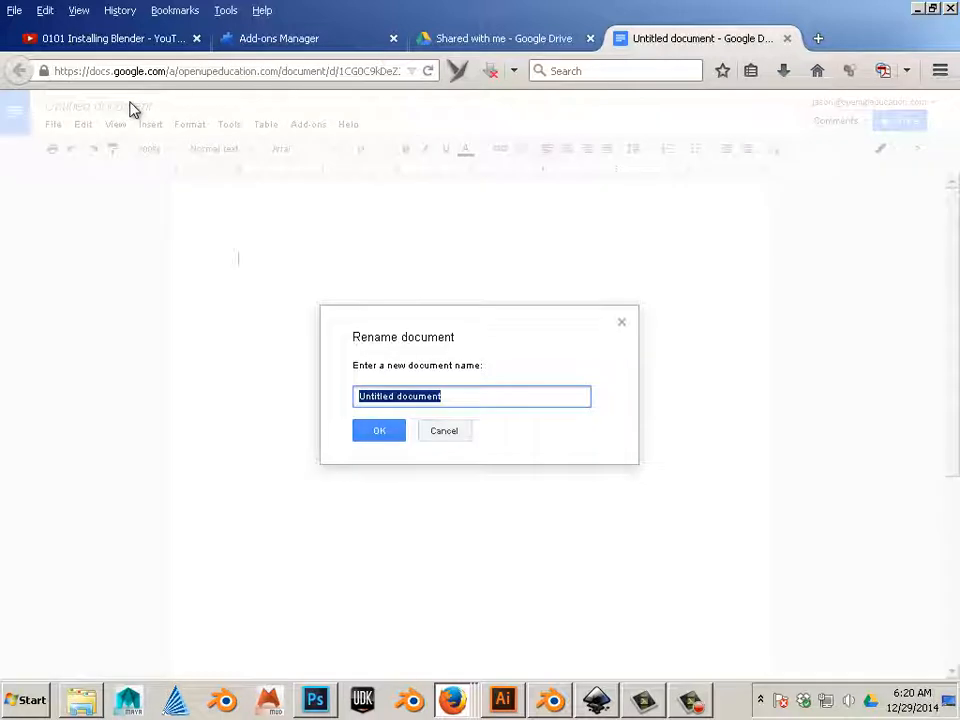
mouse_move(204, 208)
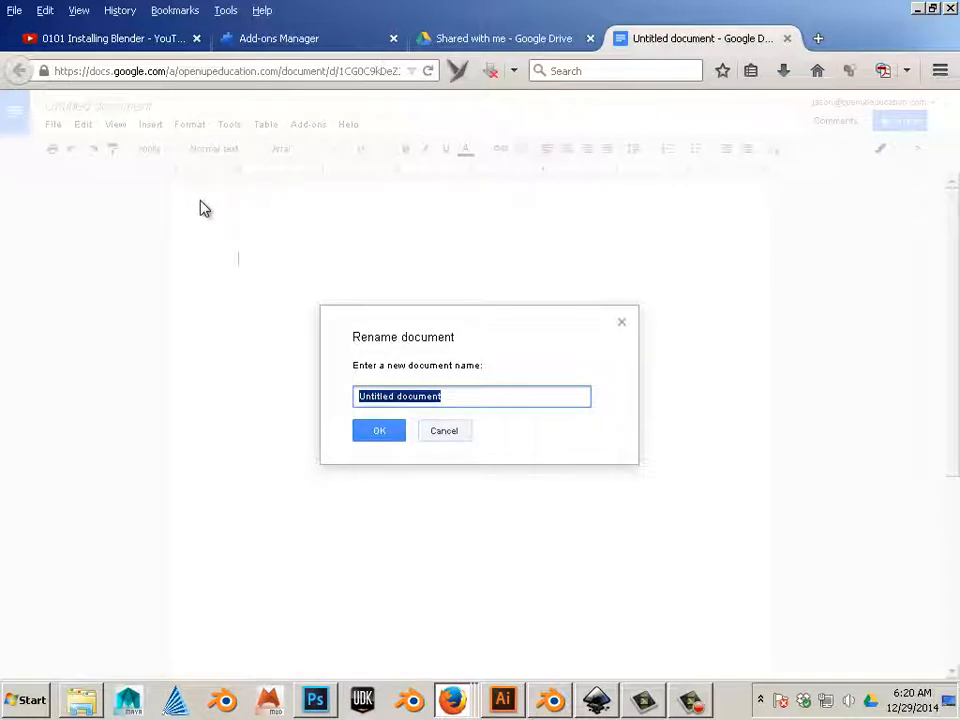
text(First Docum)
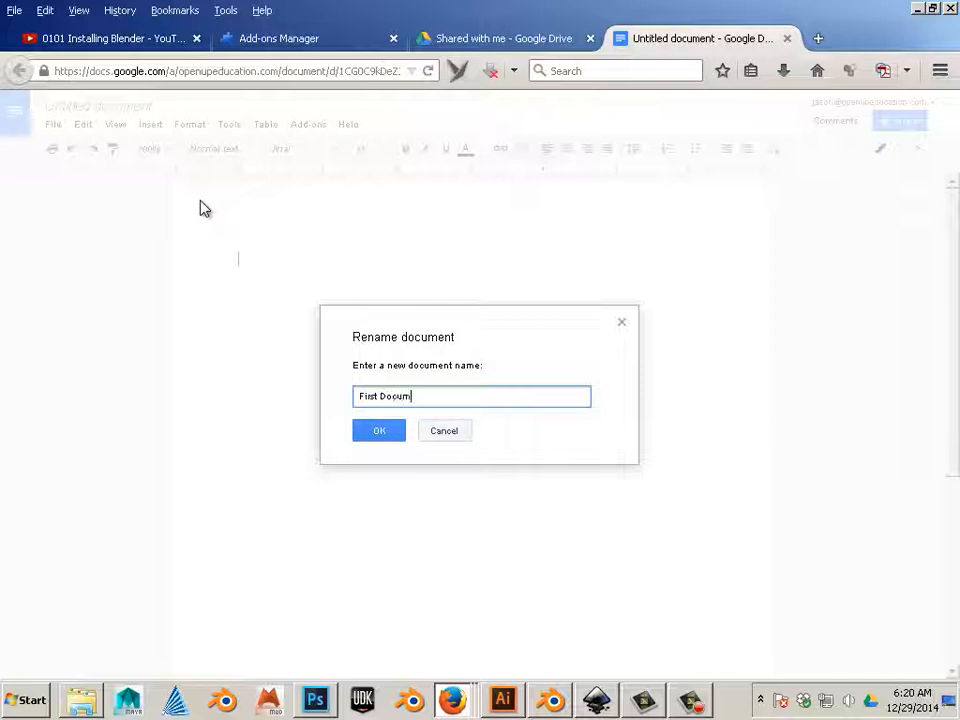
click(380, 430)
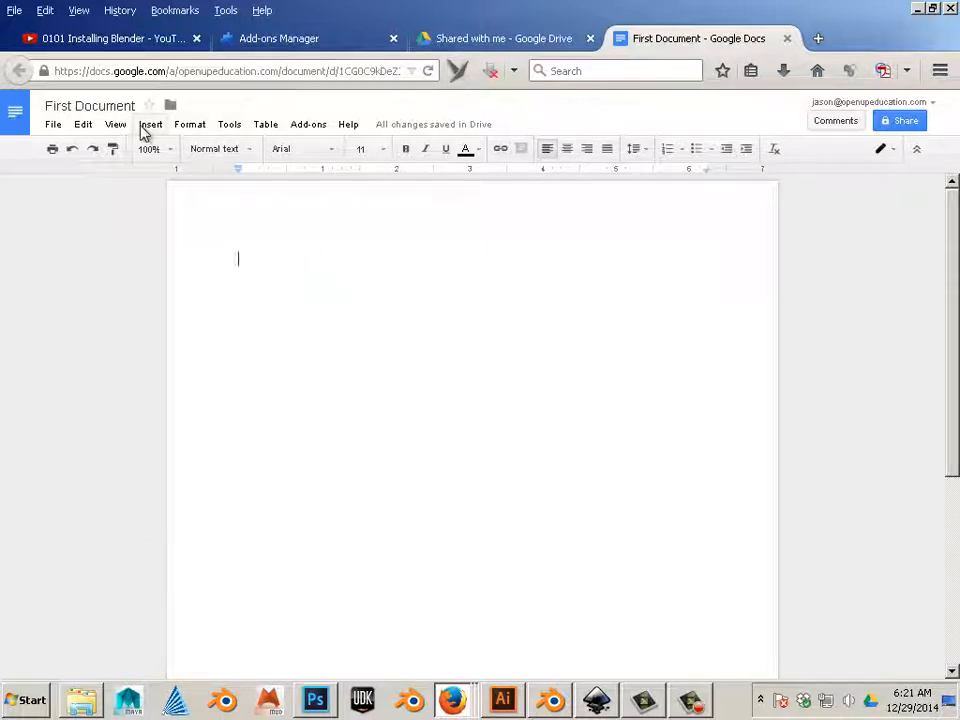
Upload Capture.PNG from the Desktop as an image, landing on Drive's permission-needed page
click(150, 124)
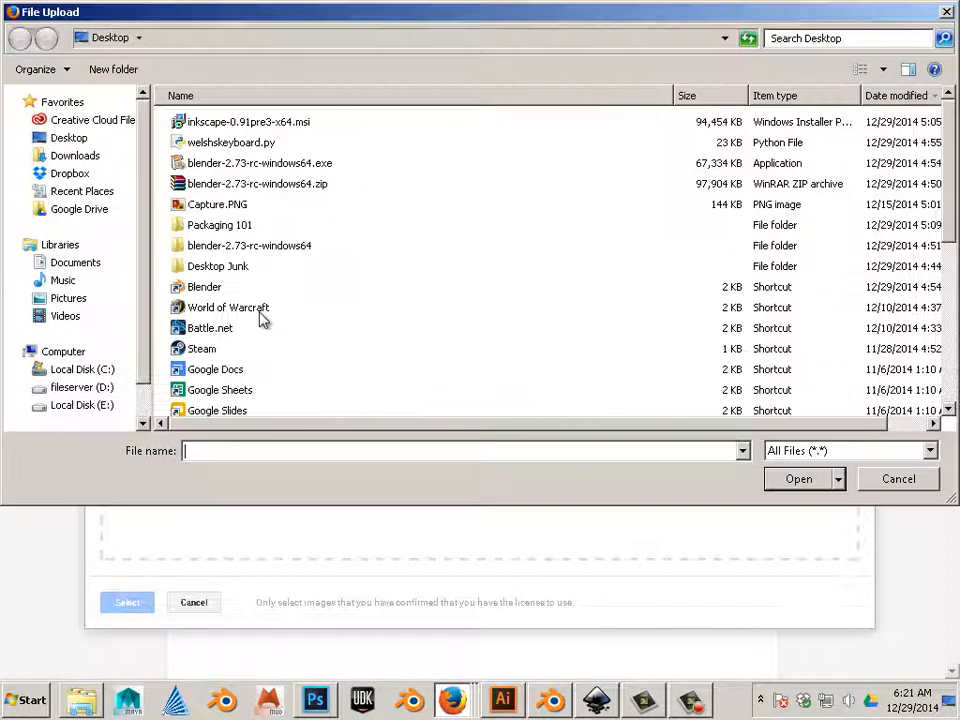
click(216, 204)
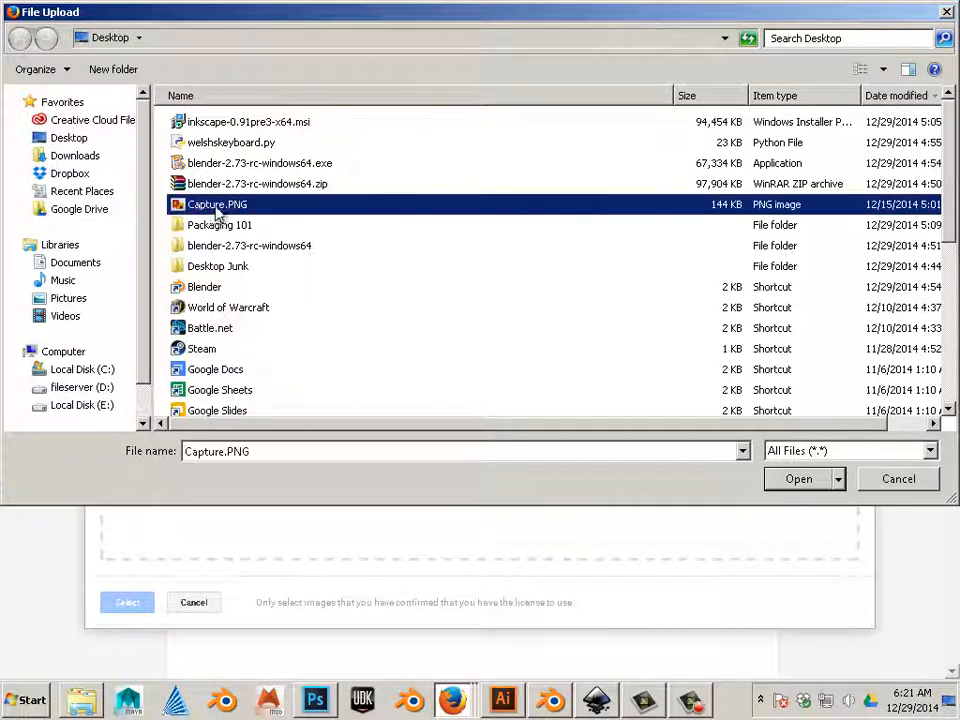
click(798, 478)
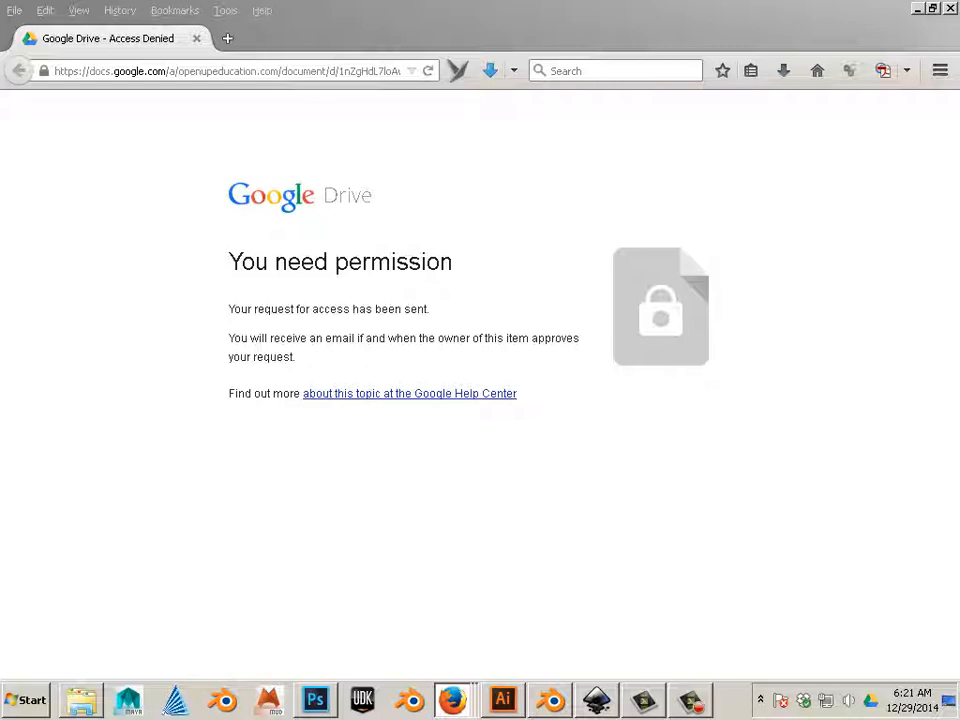
mouse_move(148, 628)
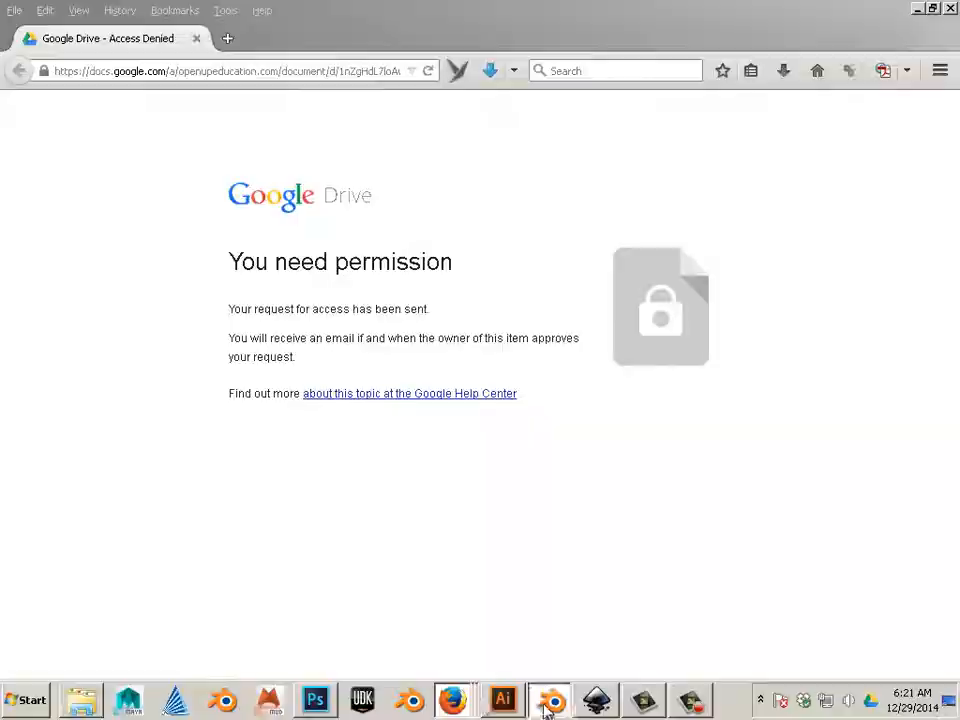
Snip the Blender window, circle the cube in red pen with a question mark, and paste it into First Document
click(548, 700)
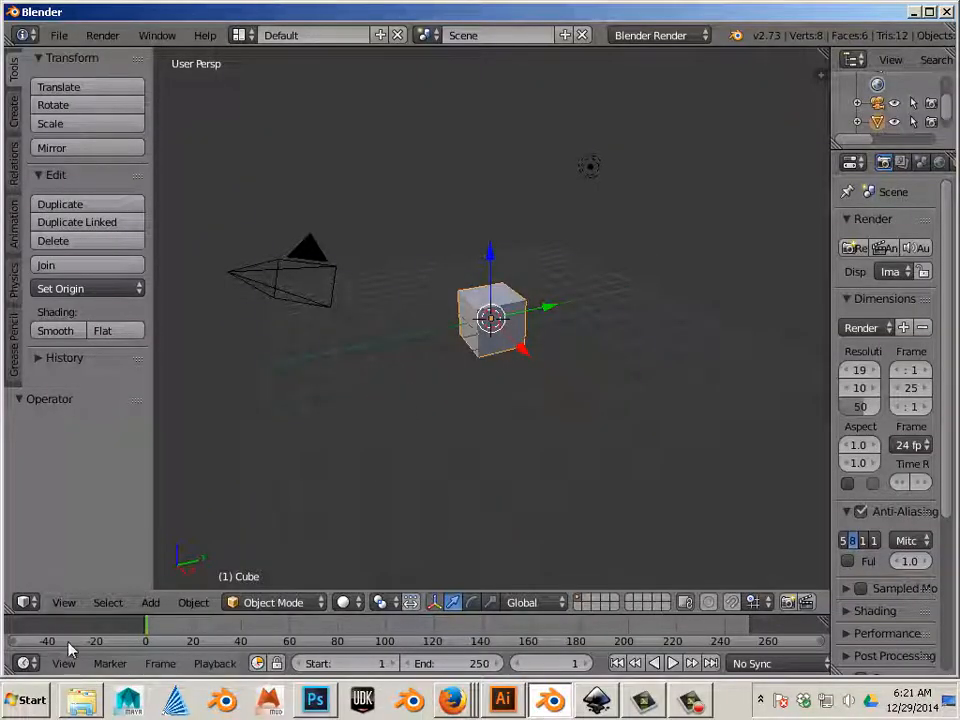
click(24, 700)
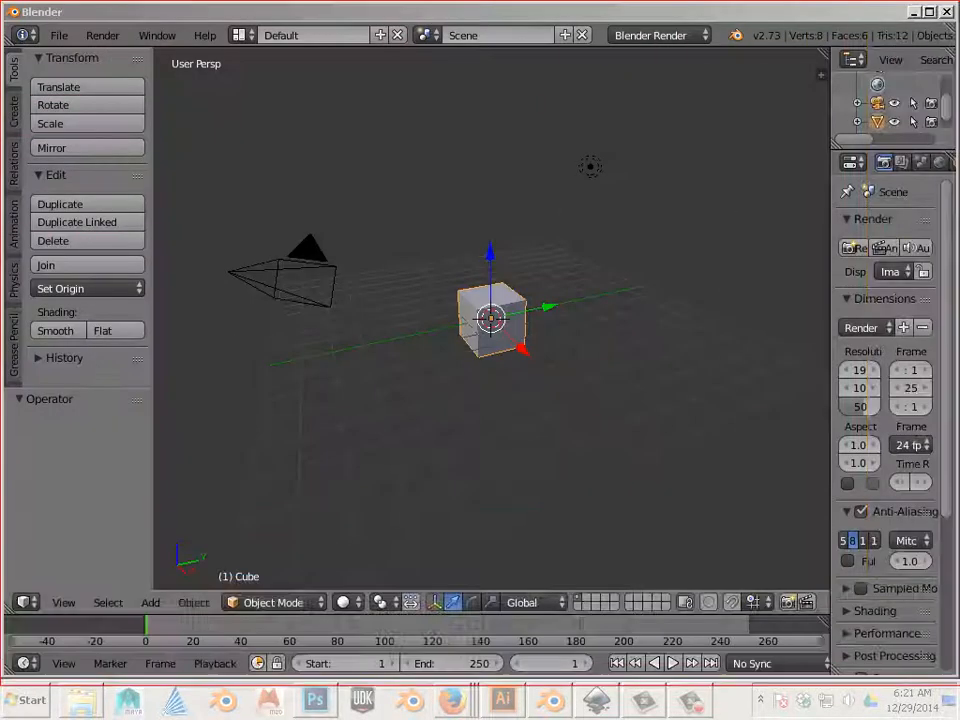
click(80, 700)
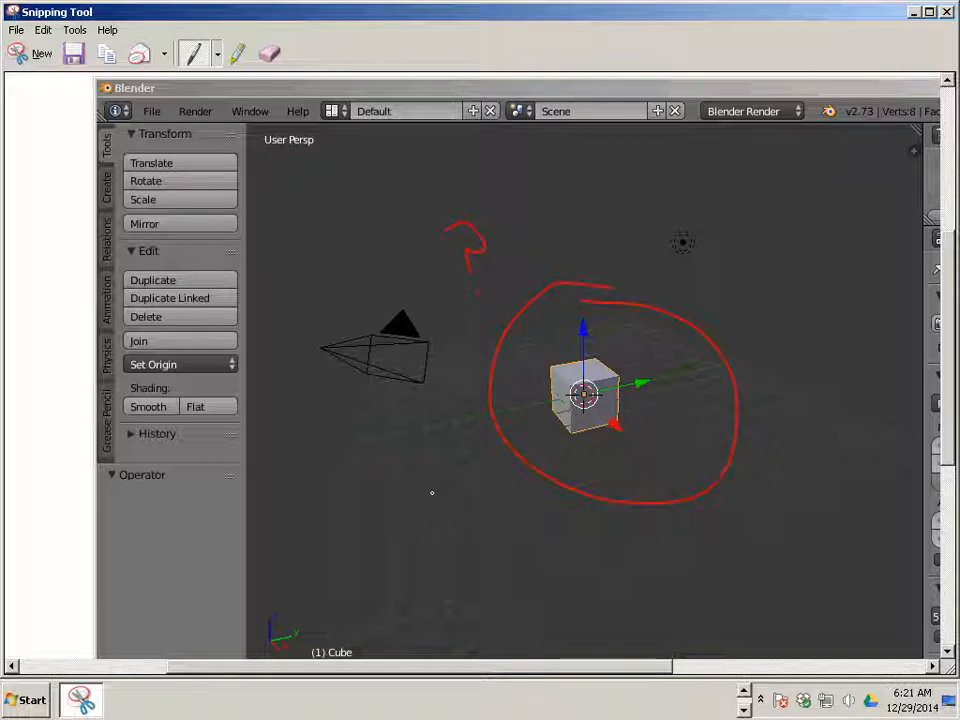
click(44, 30)
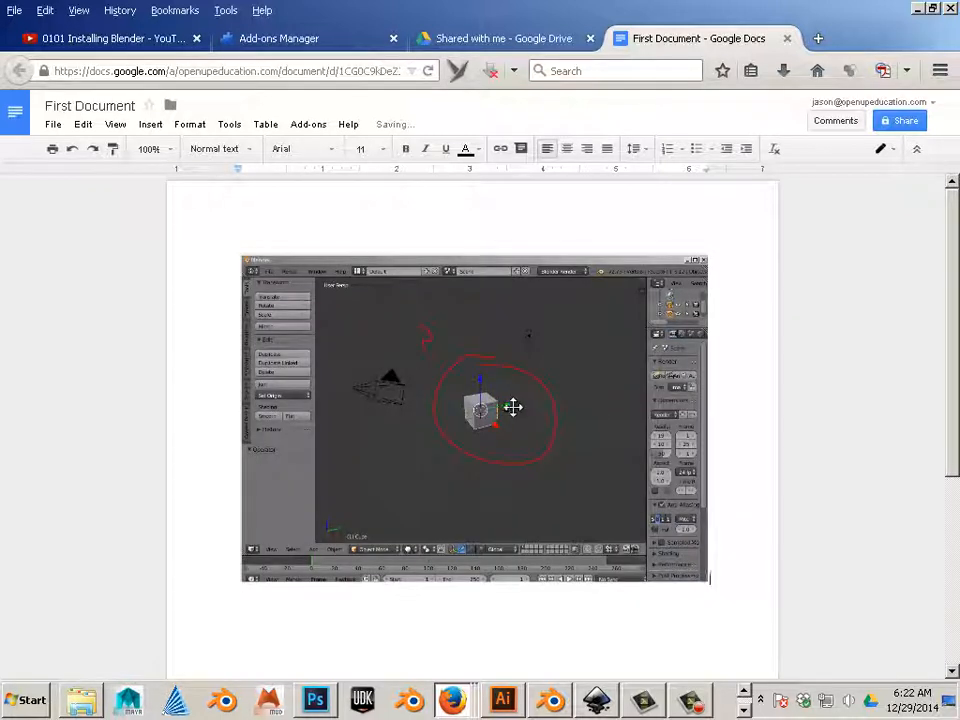
Write the caption 'Having a hard time with this idea!' under the screenshot, fixing a typo
click(476, 410)
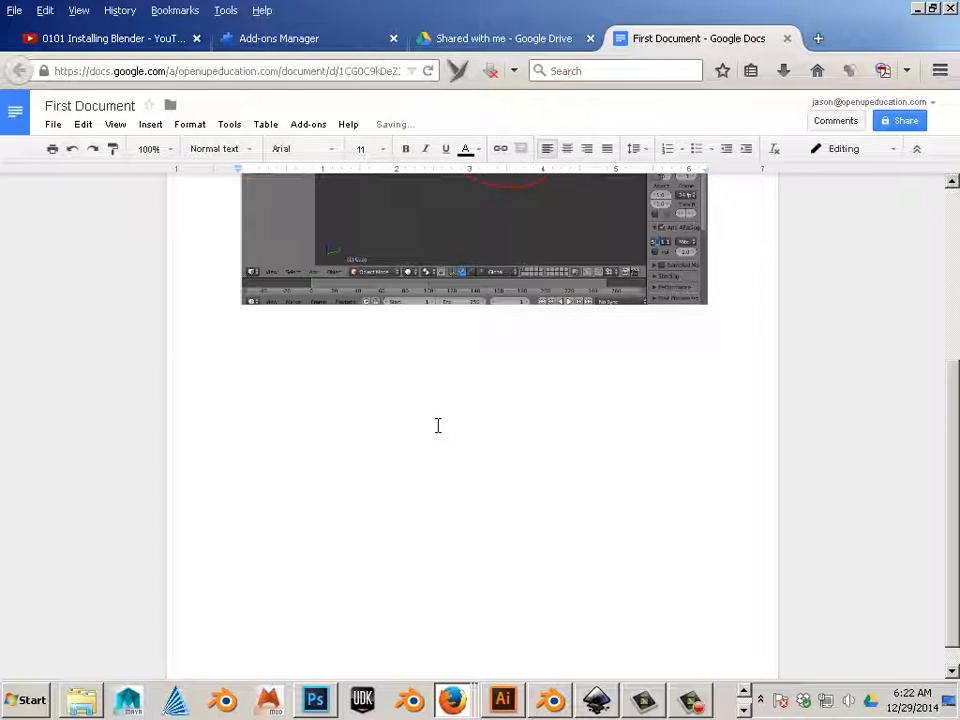
text(Having a hard time with this le)
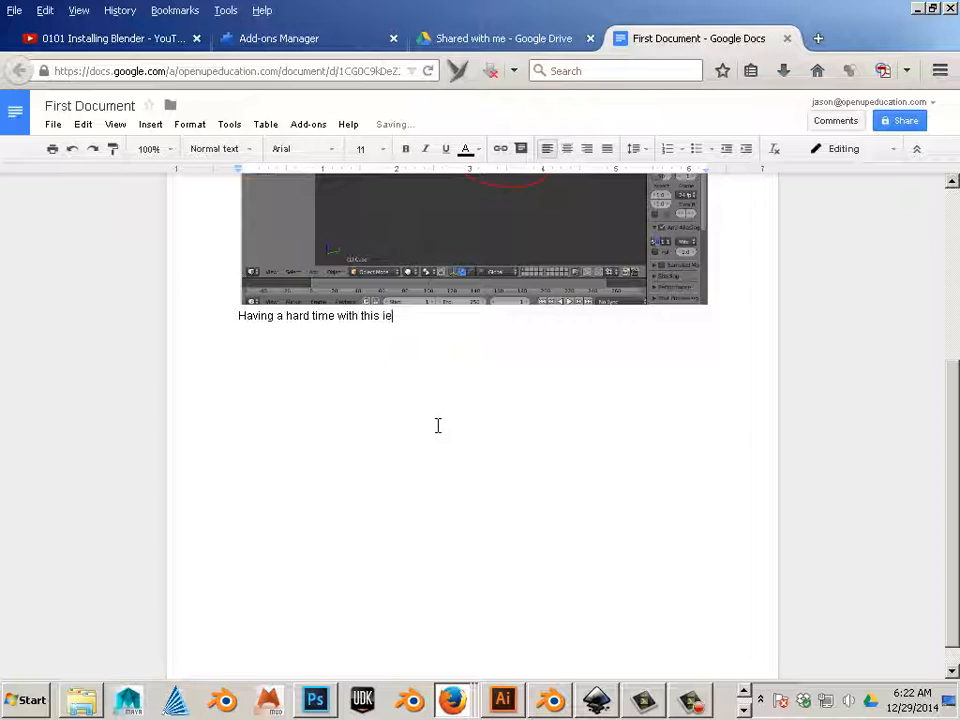
key(BackSpace)
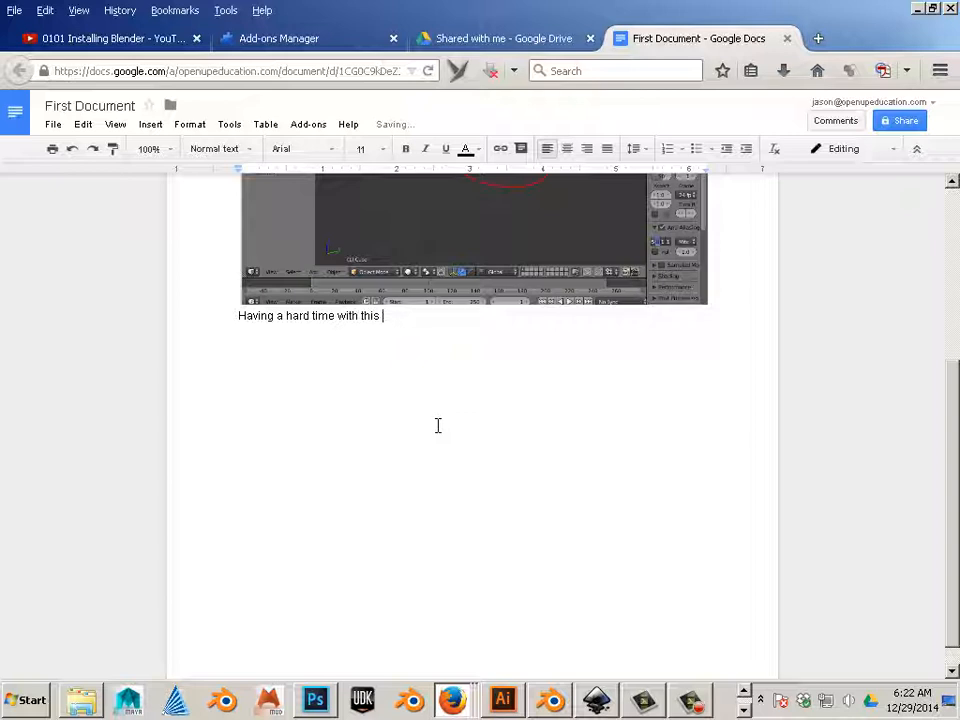
text(idea!)
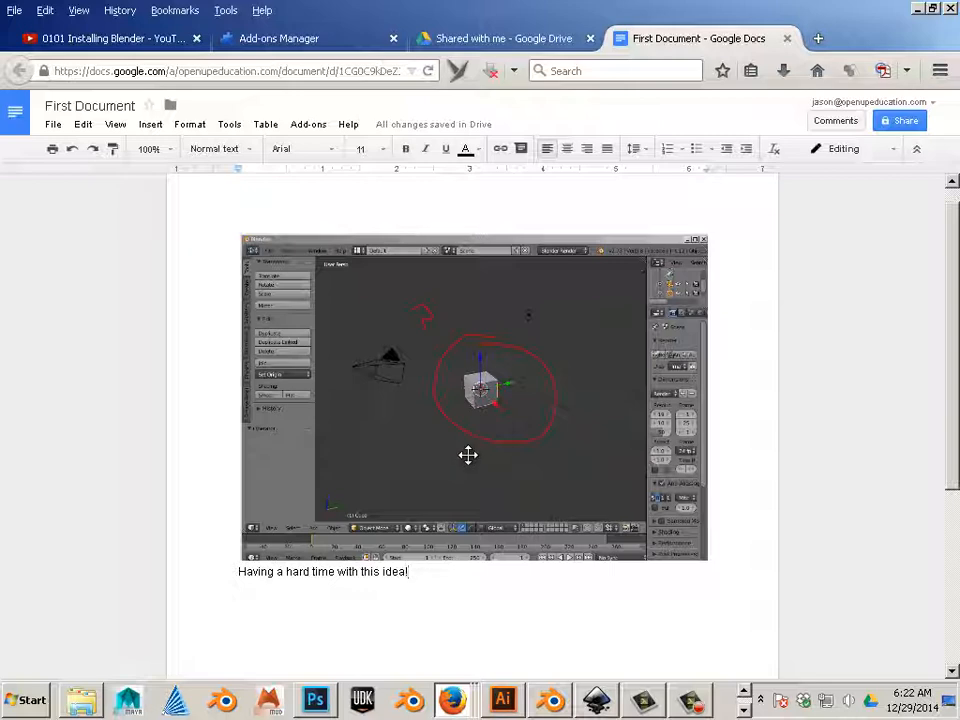
mouse_move(900, 120)
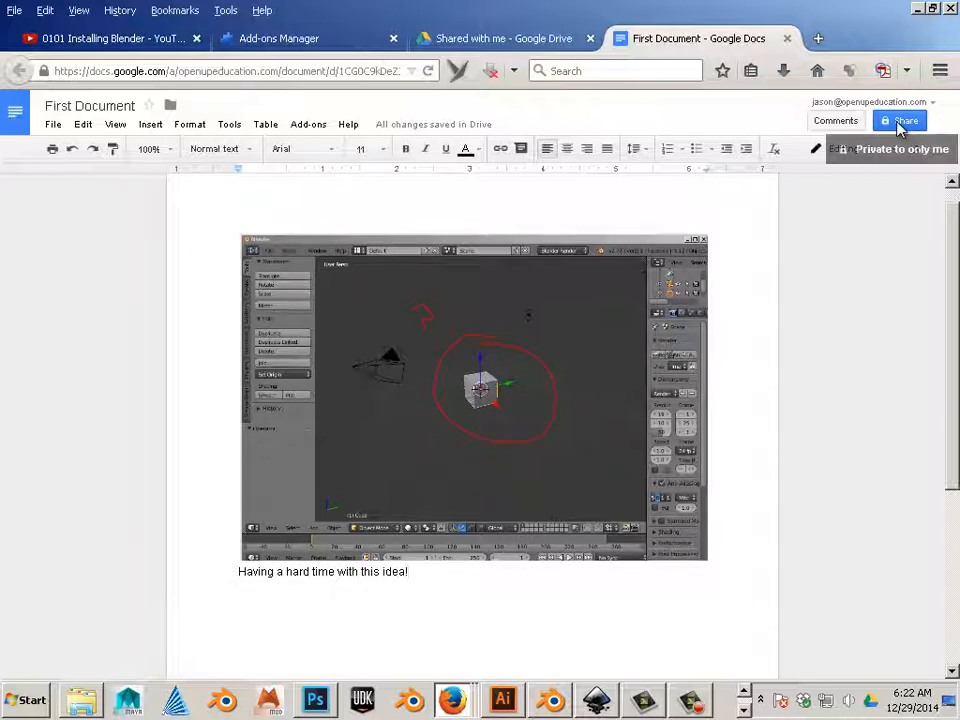
Share the document with the suggested 'jas' contact as Can view, confirming sharing outside the organisation
click(900, 120)
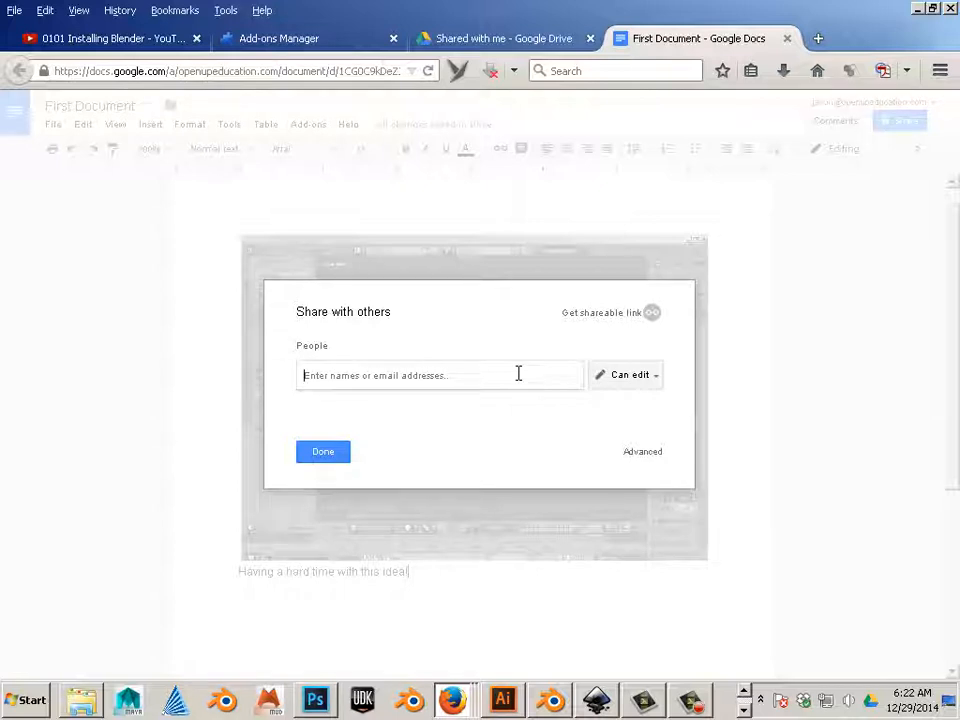
text(jas)
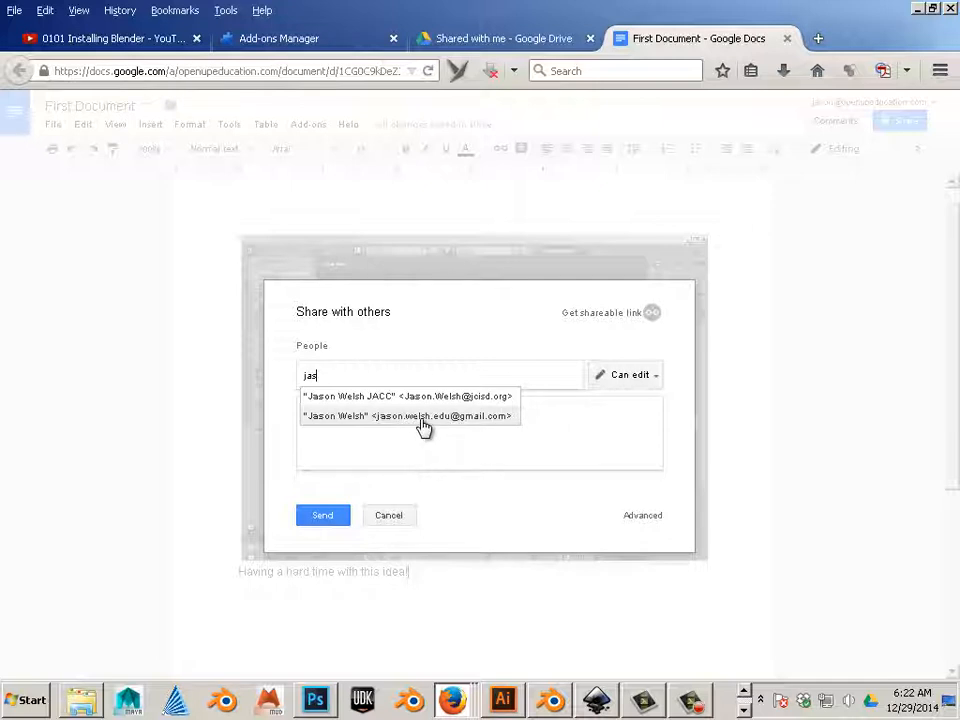
click(410, 416)
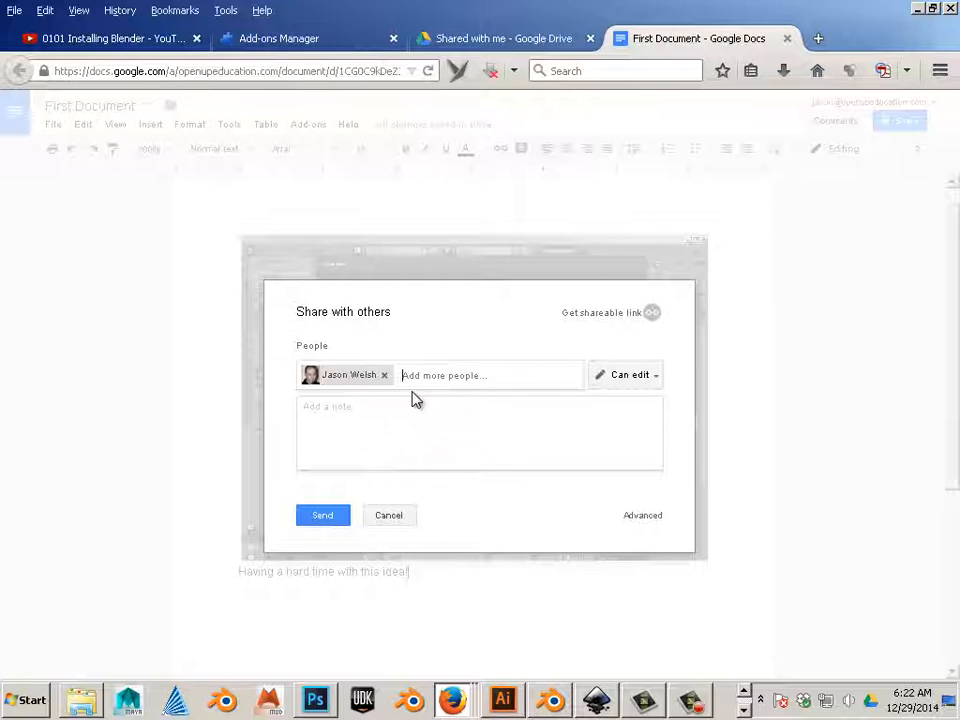
click(630, 374)
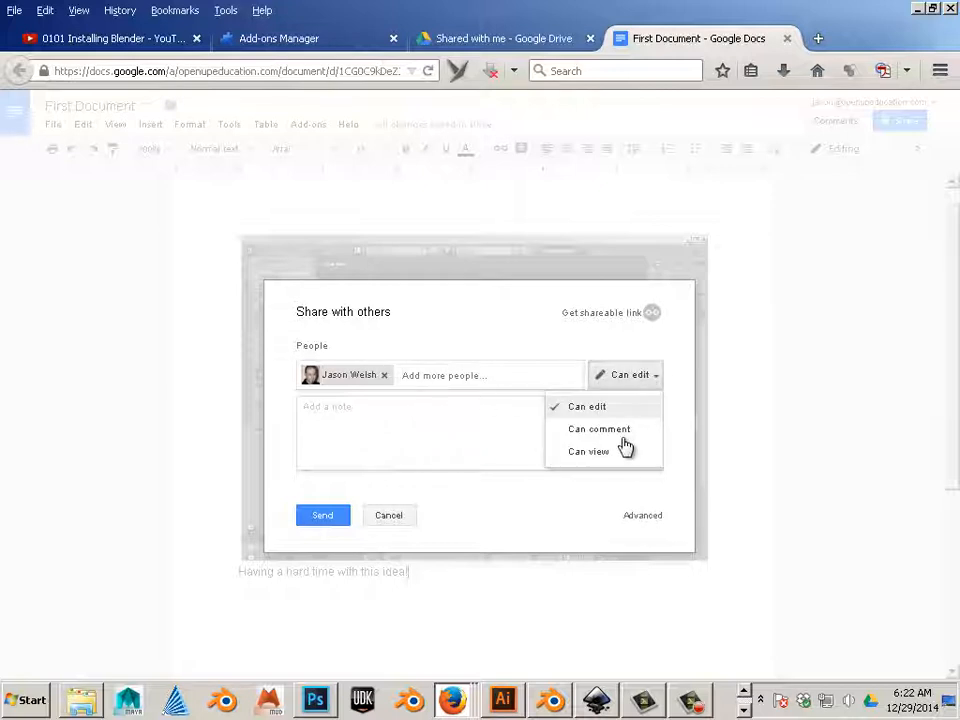
click(588, 452)
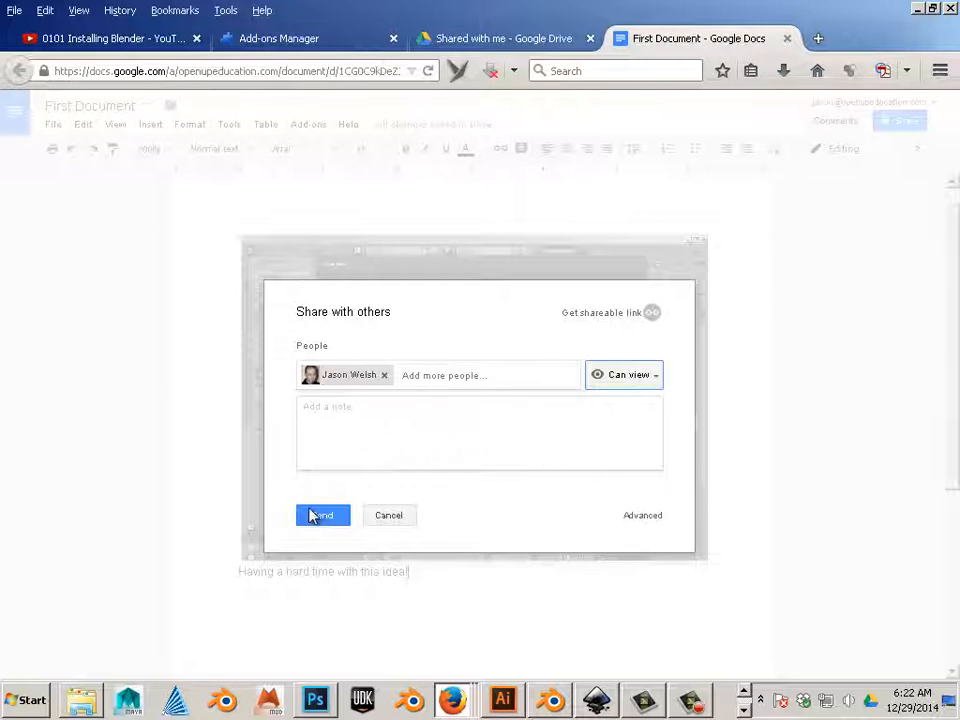
click(322, 516)
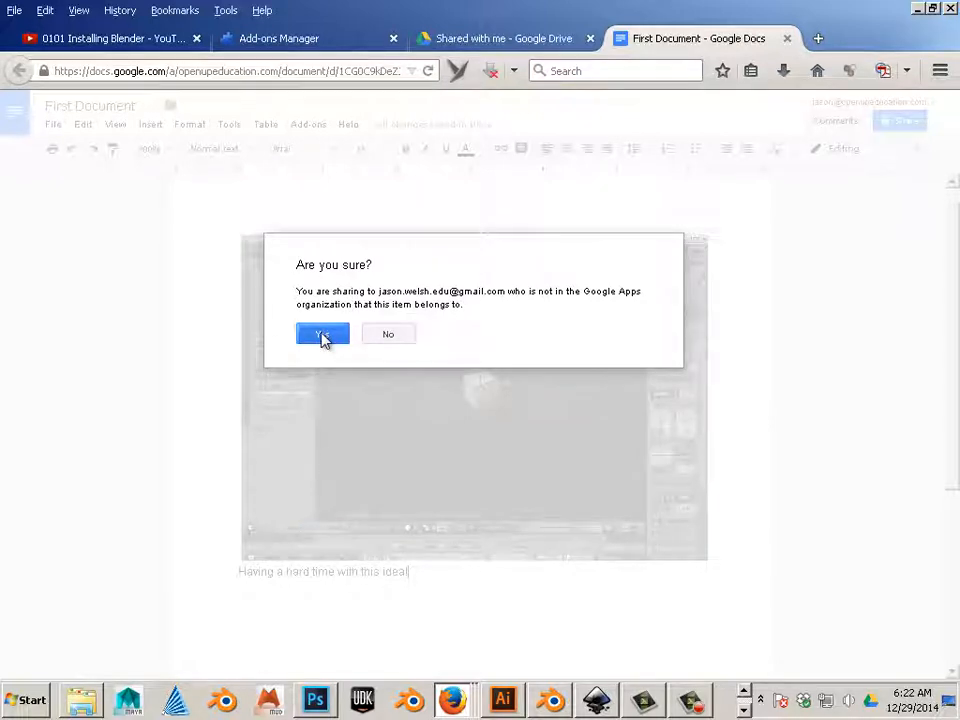
click(322, 332)
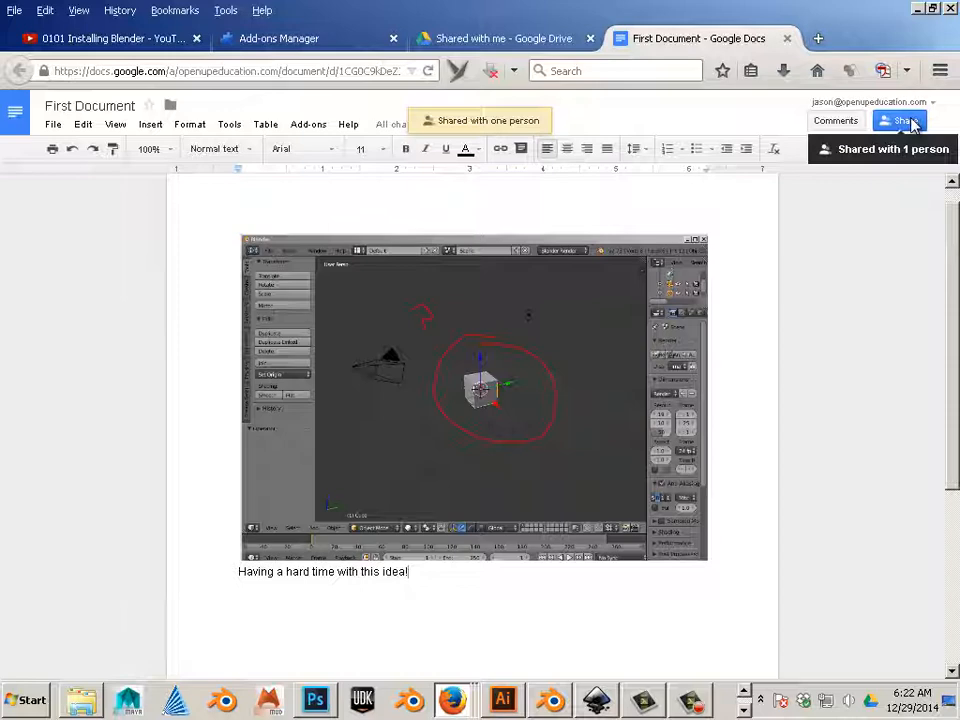
Set link sharing to Public on the web, save it and return to the document page
click(900, 120)
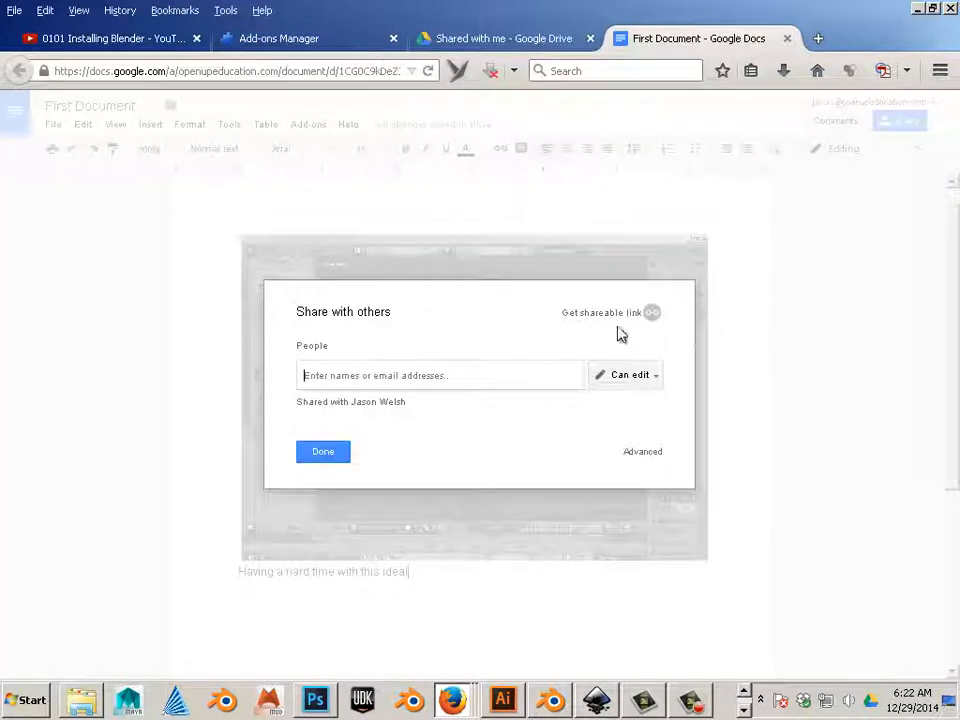
click(652, 312)
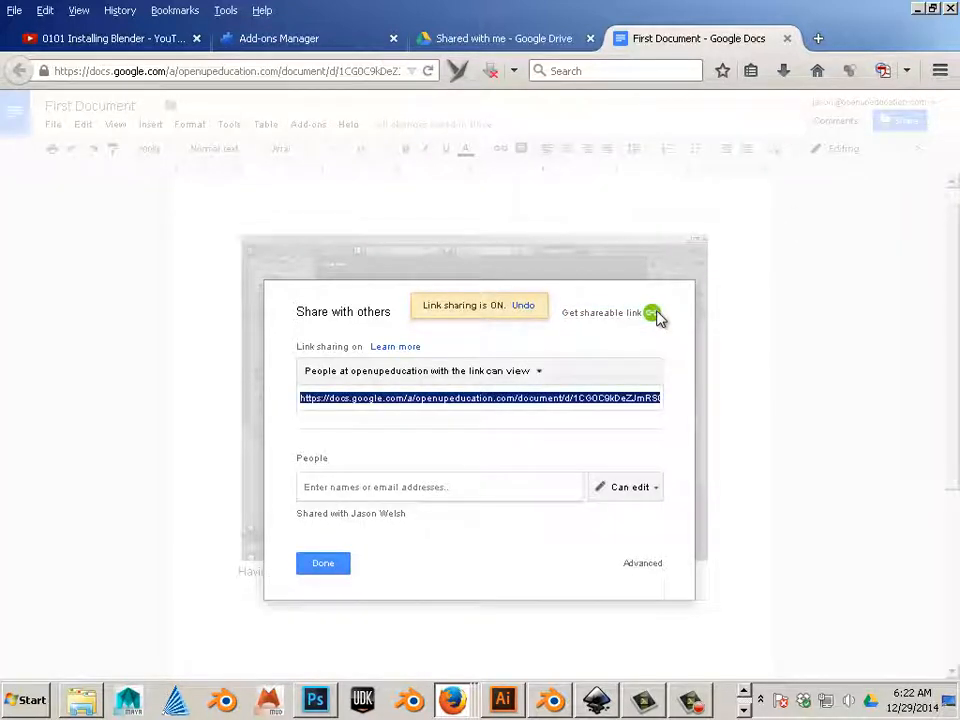
mouse_move(584, 552)
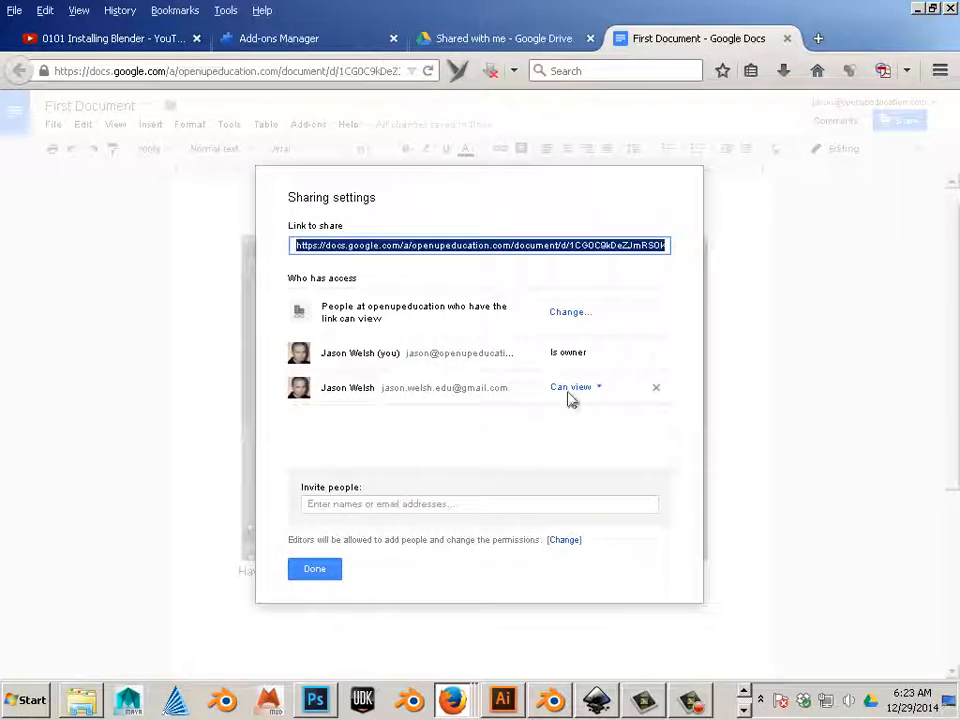
click(570, 312)
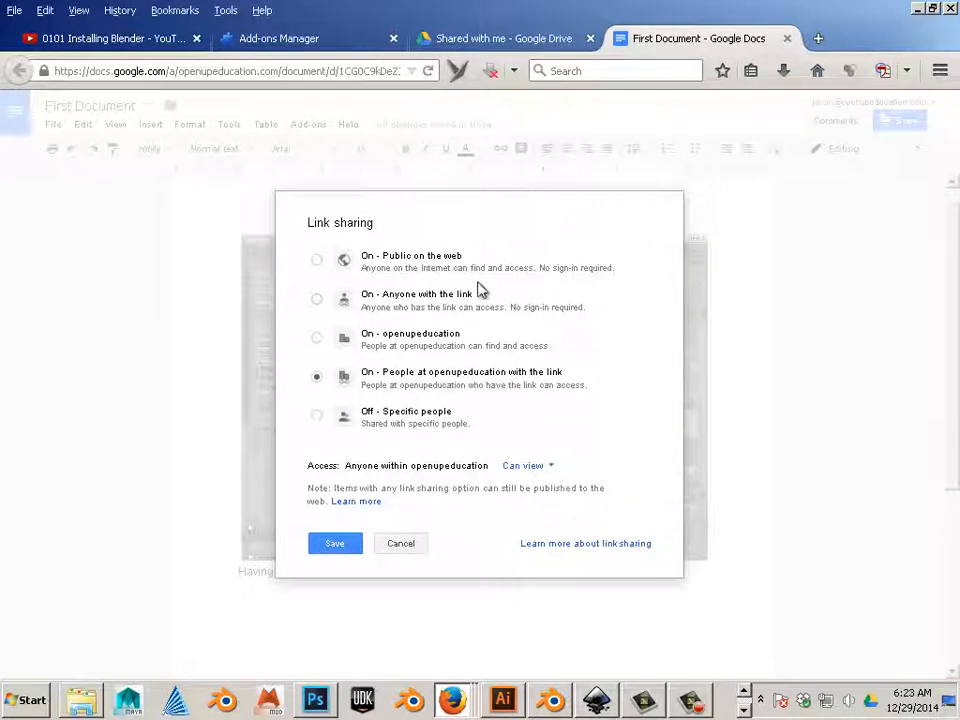
mouse_move(308, 260)
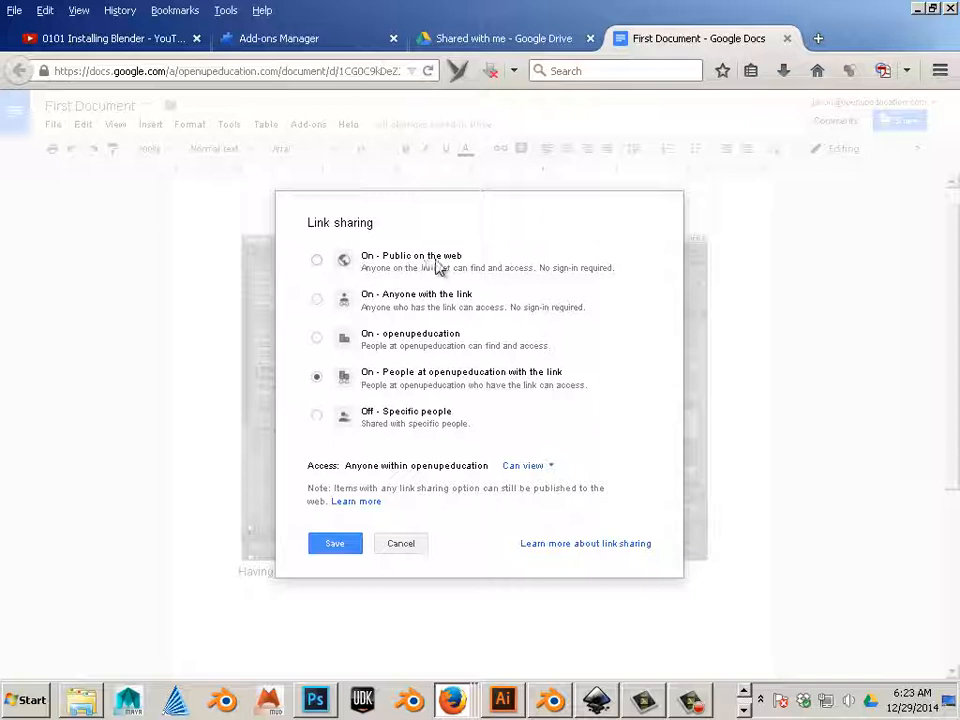
click(316, 260)
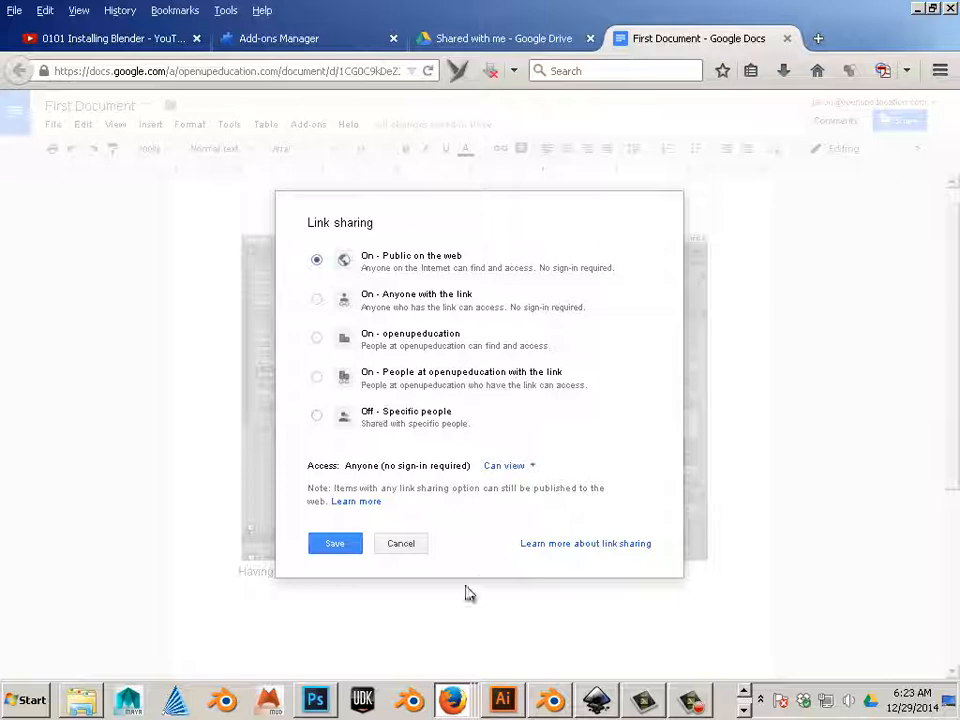
click(334, 544)
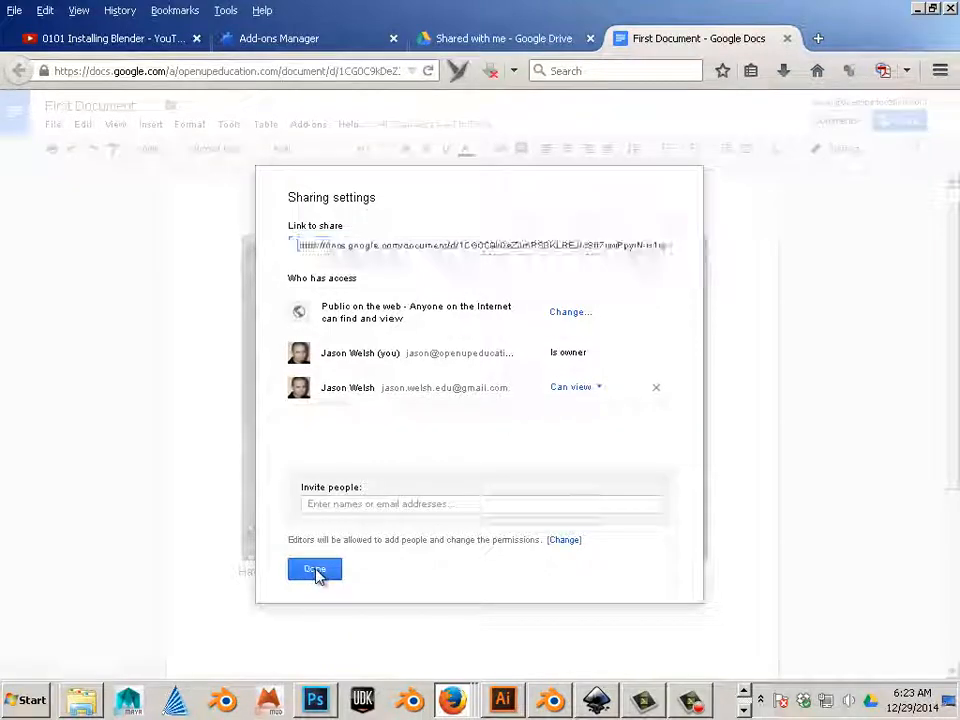
click(314, 568)
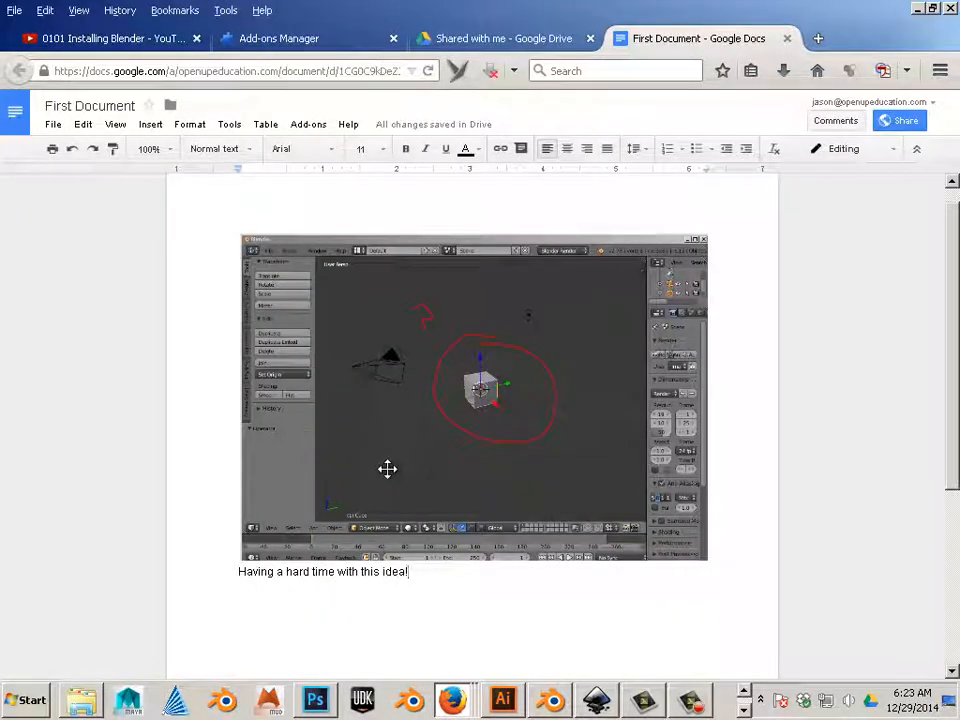
mouse_move(540, 376)
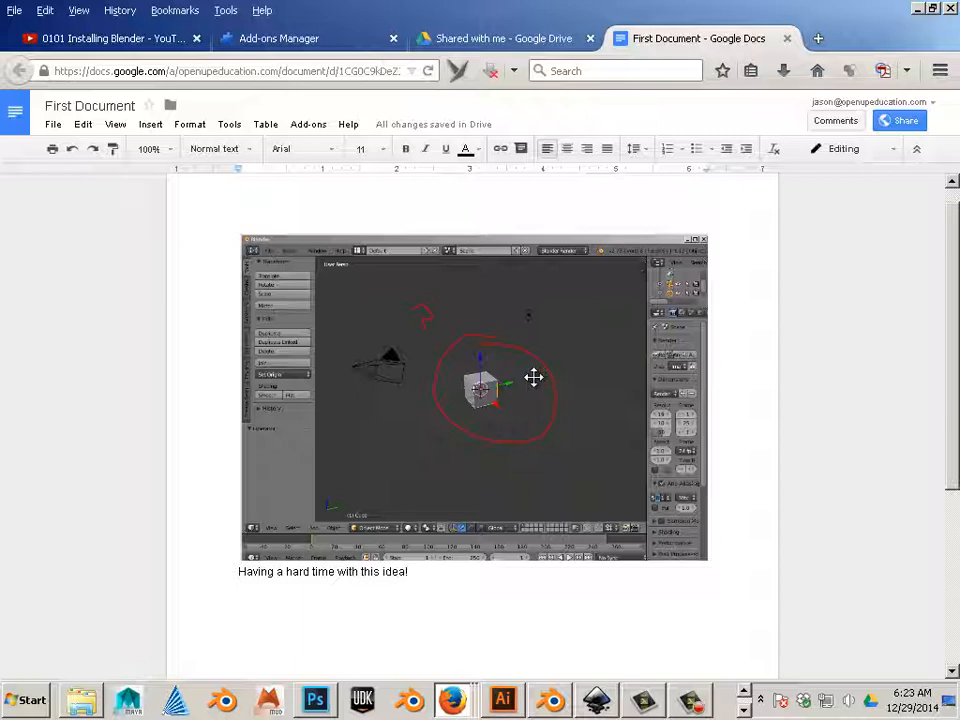
Switch to the Add-ons Manager tab and load gmail.google.com to show the inbox
click(500, 38)
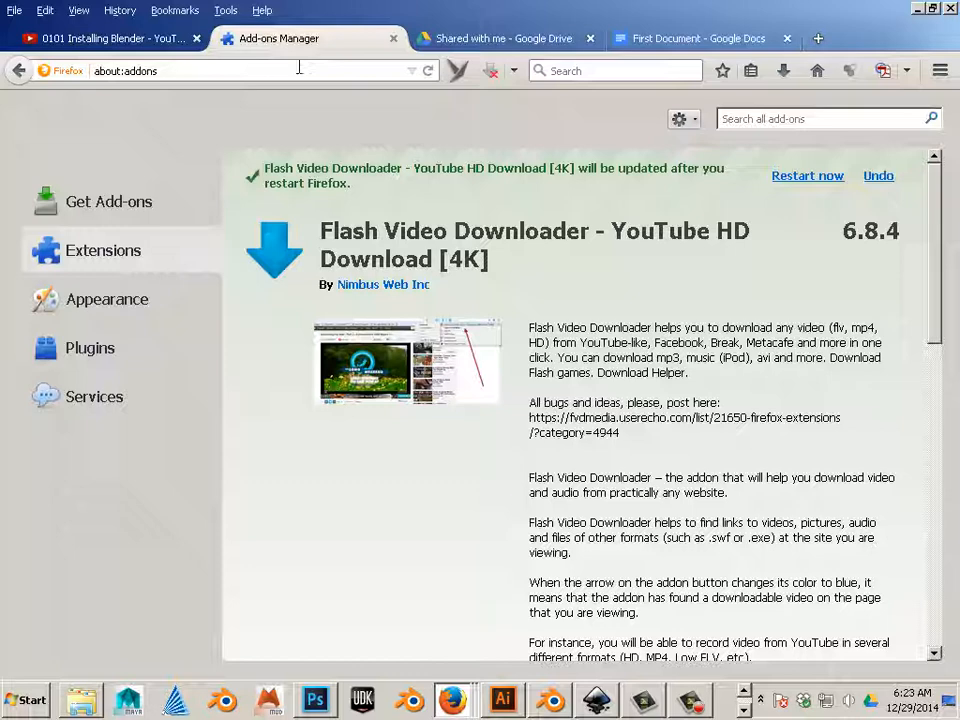
text(gmail.google.com/mail/u/0/?pli=1#inbox)
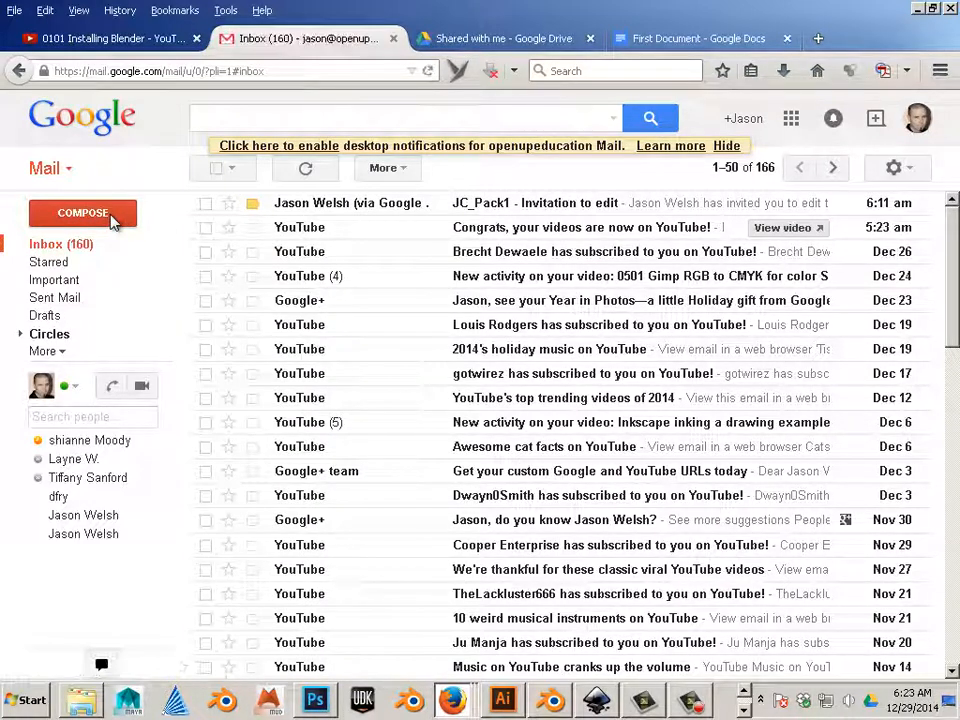
Start a new Gmail message addressed to the first suggested recipient matching 'jas'
click(82, 212)
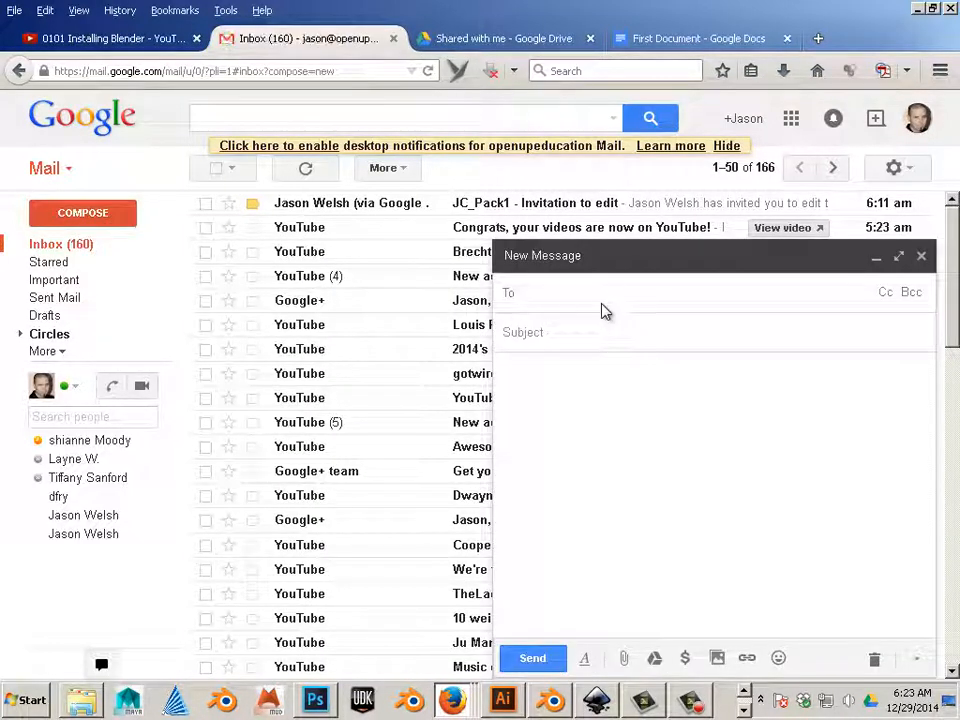
text(jas)
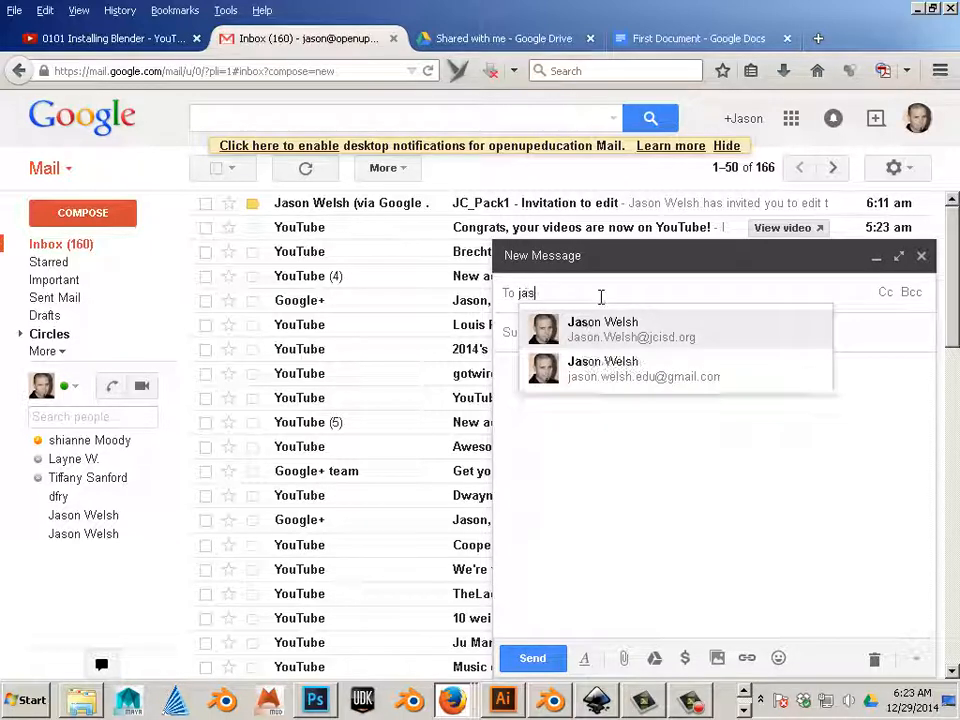
click(644, 376)
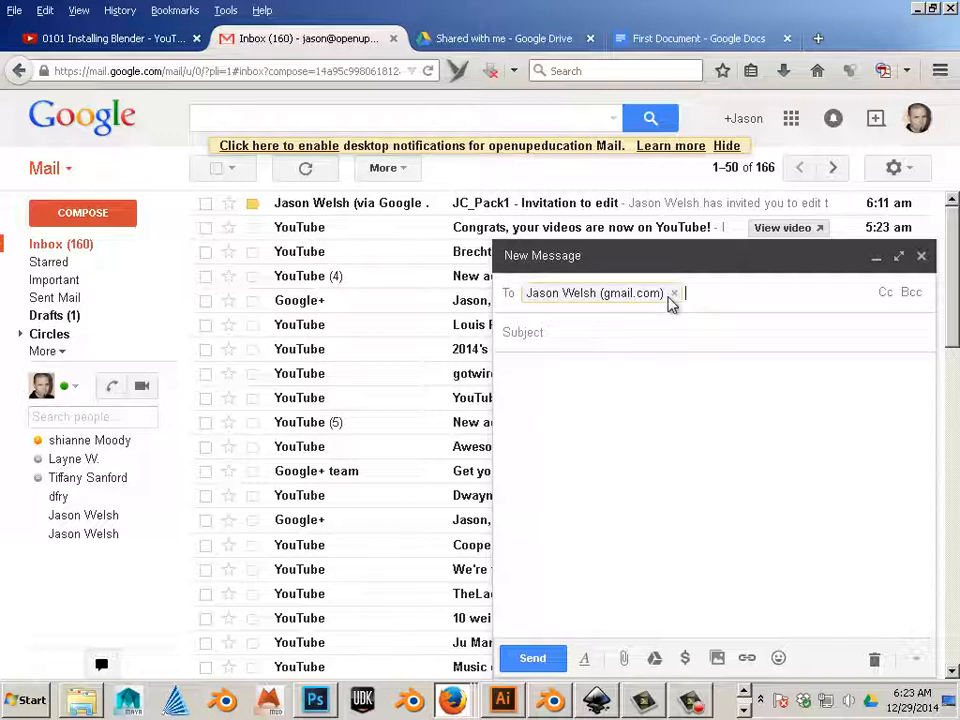
mouse_move(668, 464)
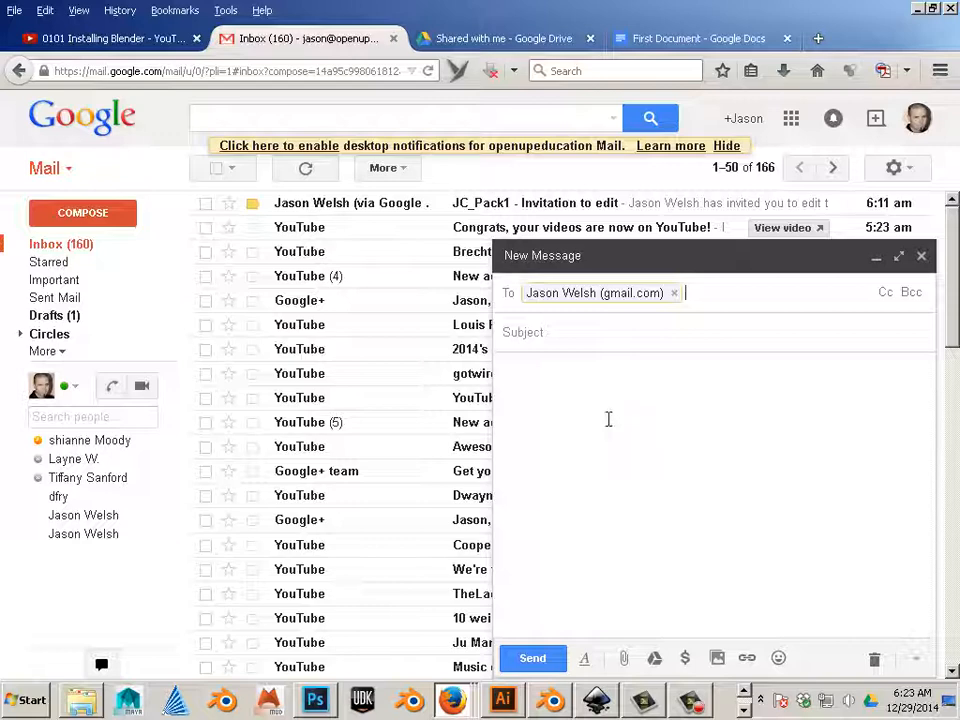
Fill in the subject 'help', a short 'hi' greeting, and paste the shared Docs link into the body
text(https://docs.google.com/document/d/1CG0C9kDeZJmRS0KLREJrcSit7uwPpyIN-H1qkCCO5YE/edit?usp=sharing)
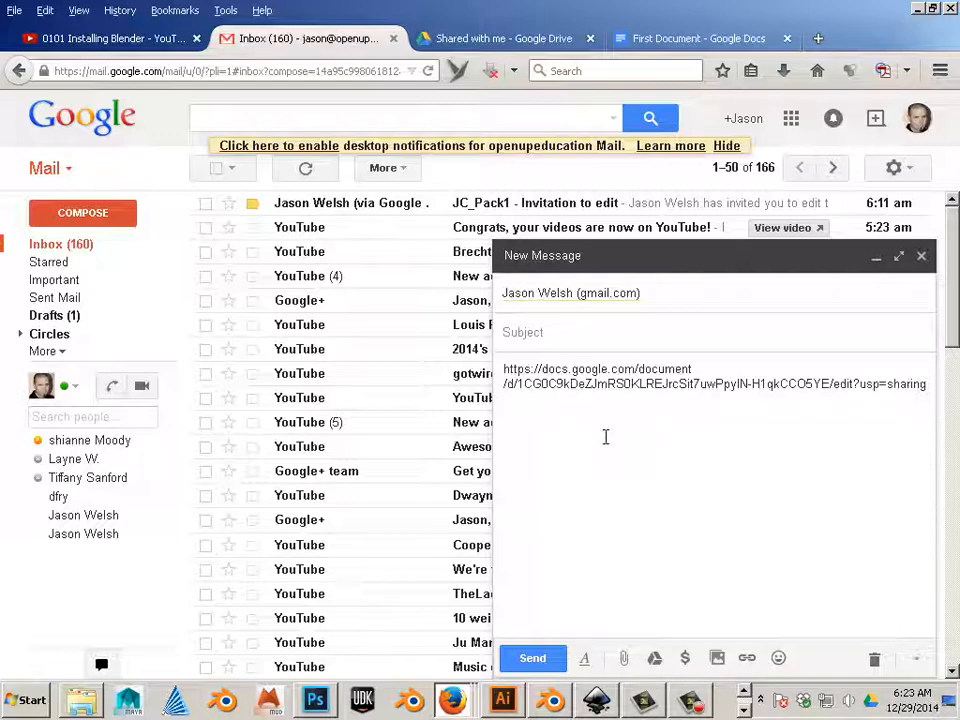
text(hi)
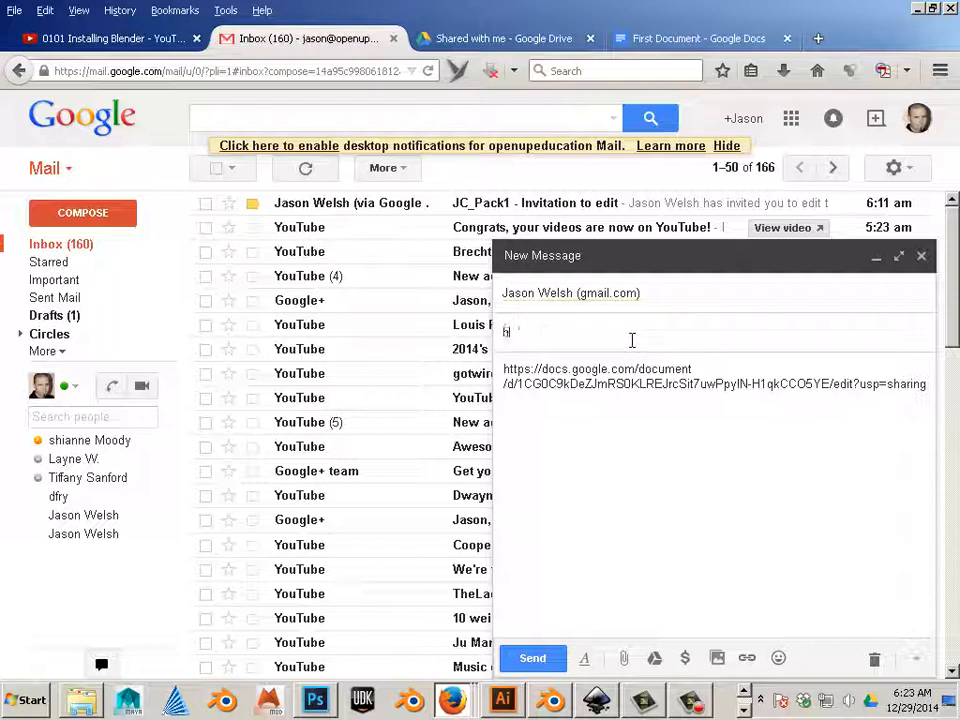
text(elp)
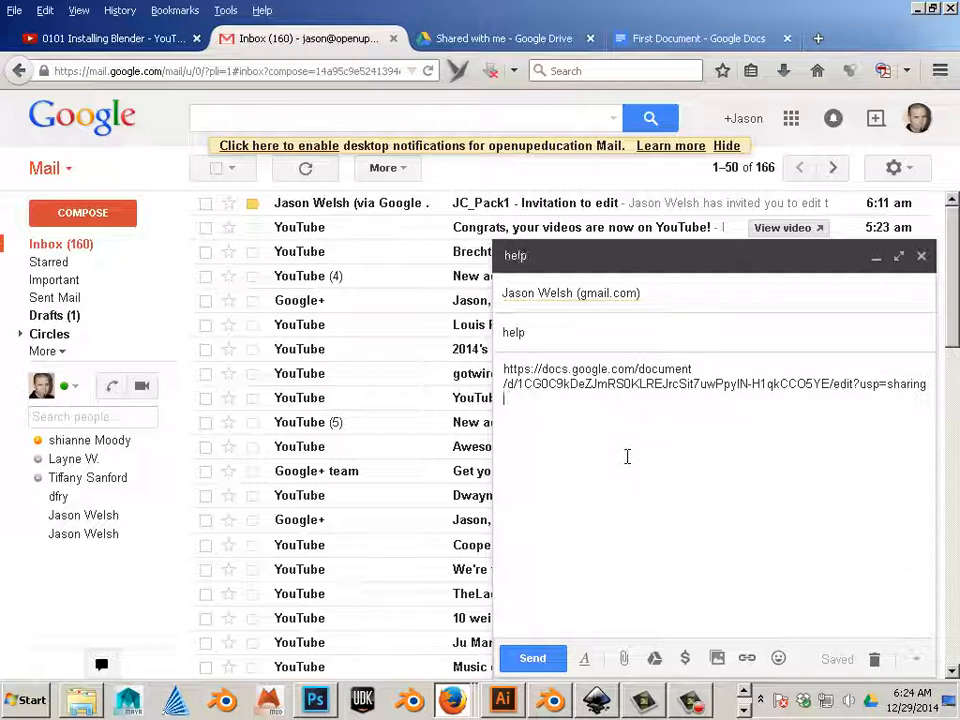
right_click(628, 456)
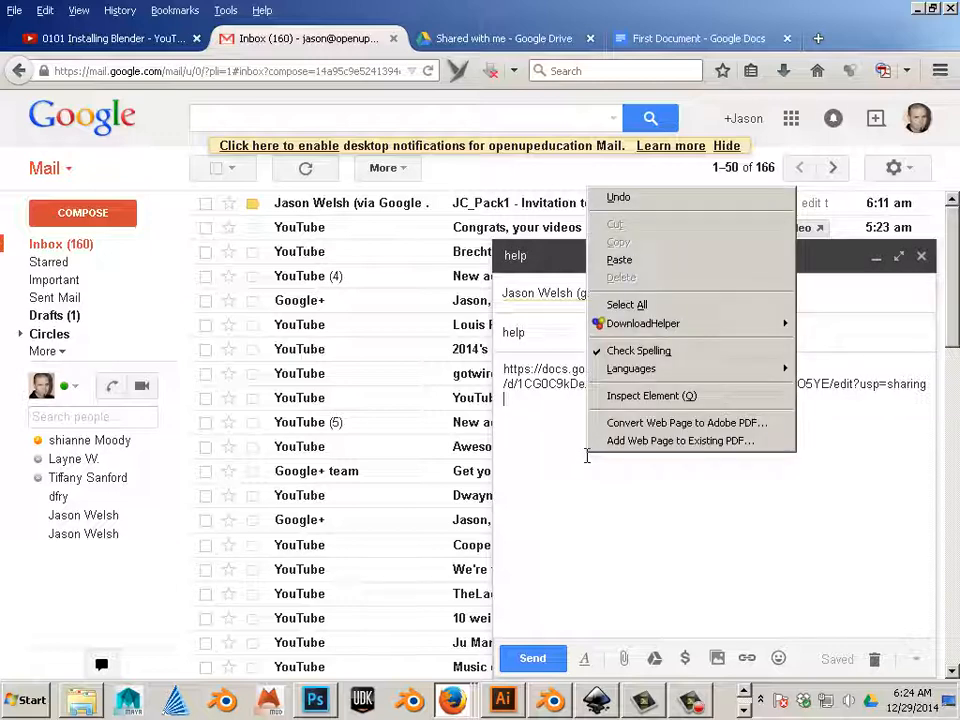
click(620, 260)
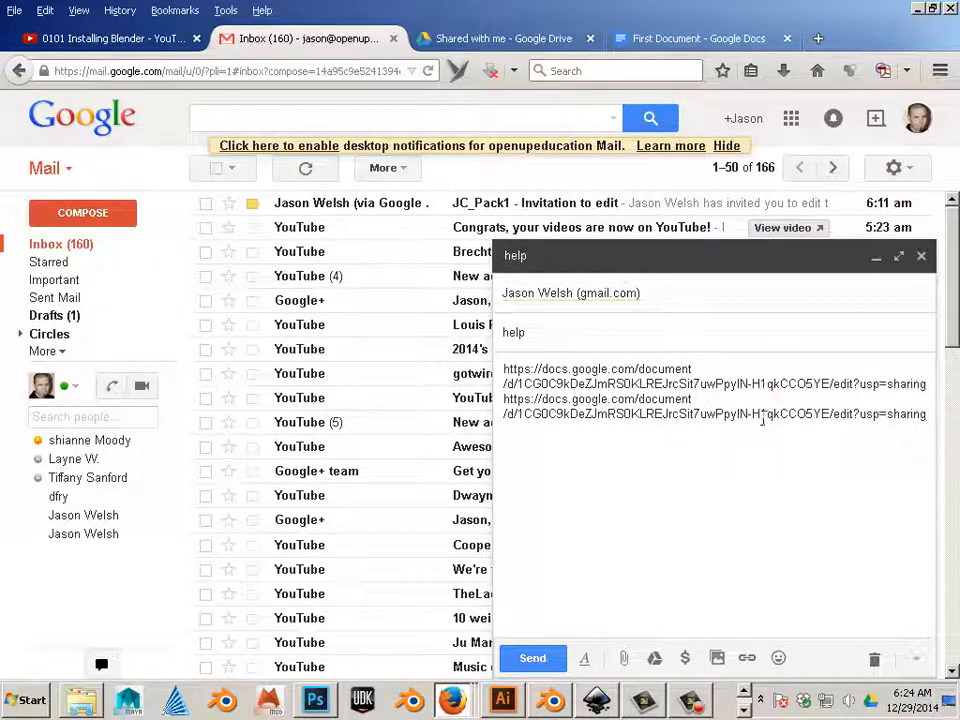
Copy the annotated Blender capture from Snipping Tool for pasting into the message body
triple_click(714, 414)
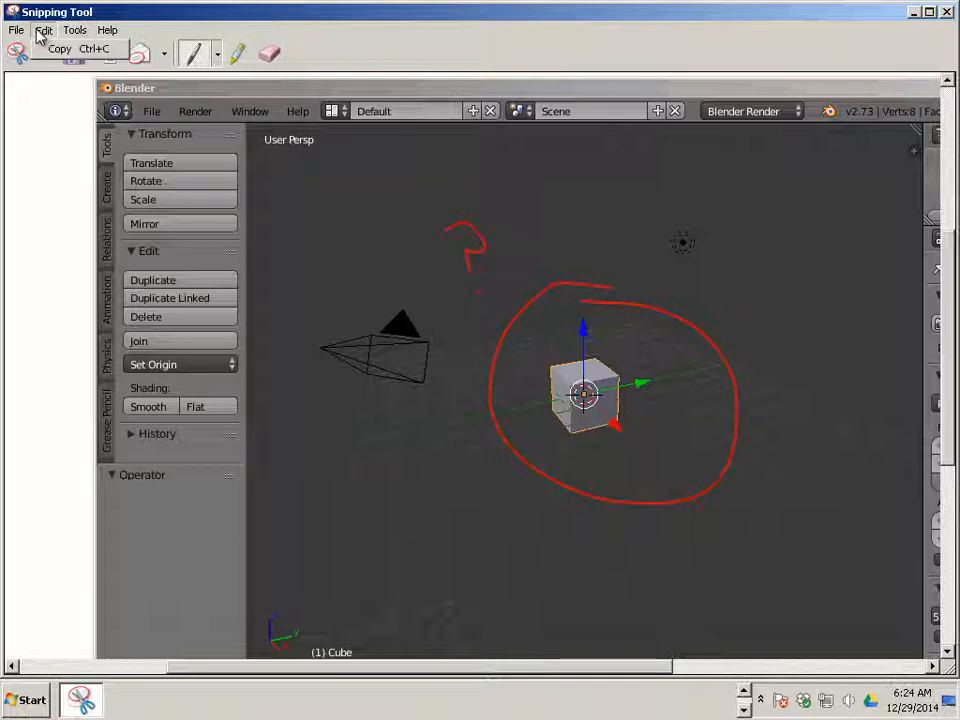
click(44, 30)
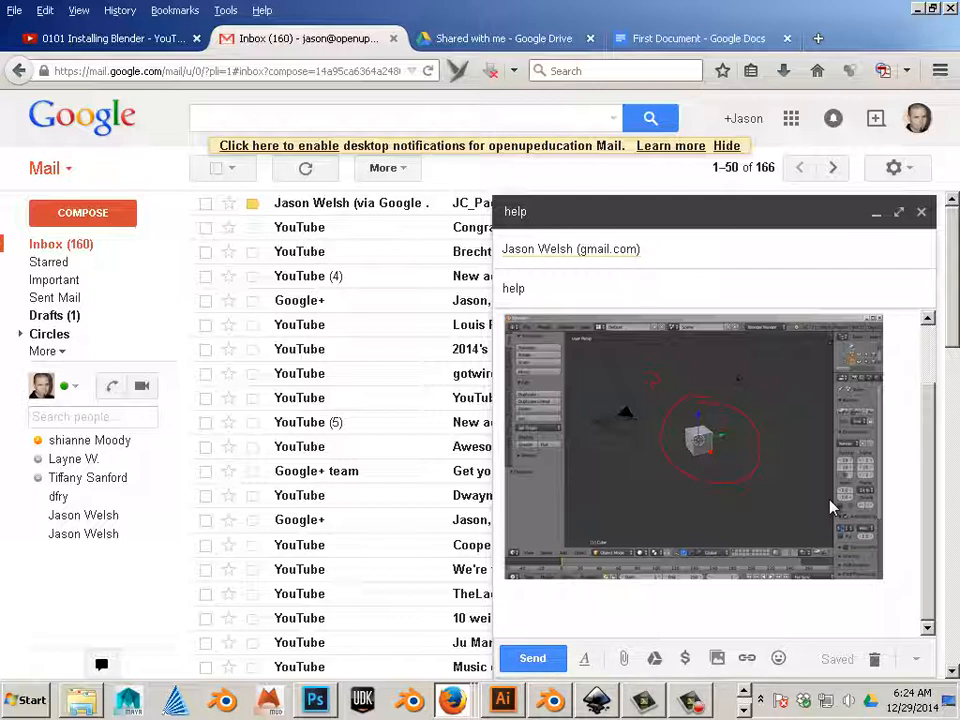
Add 'Having a hard time with this concept' under the picture and send the message
text(Having a)
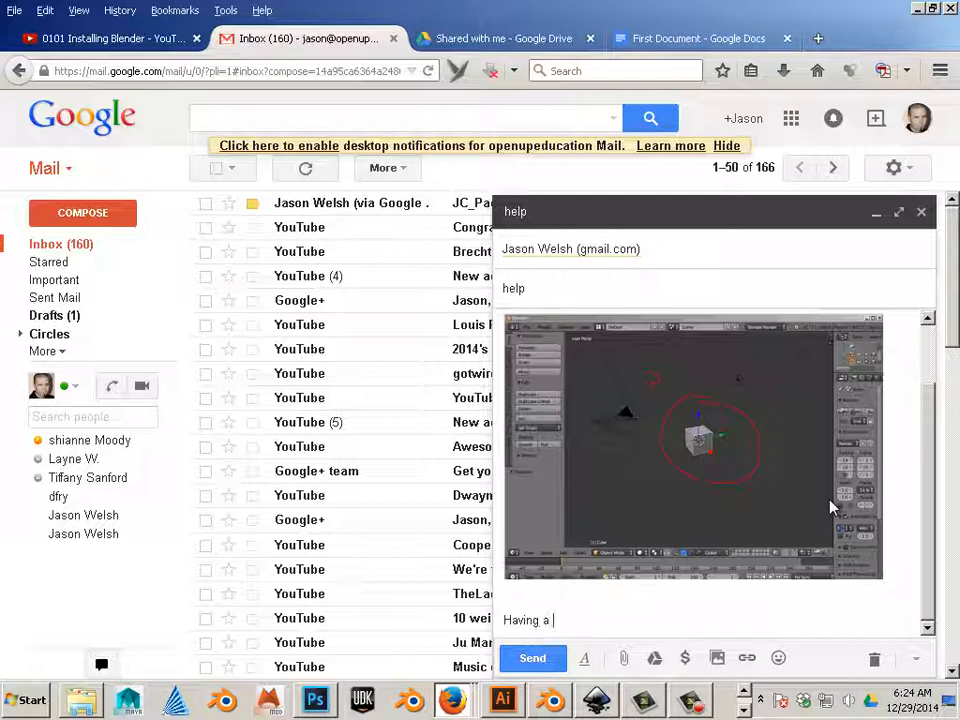
text(hard time)
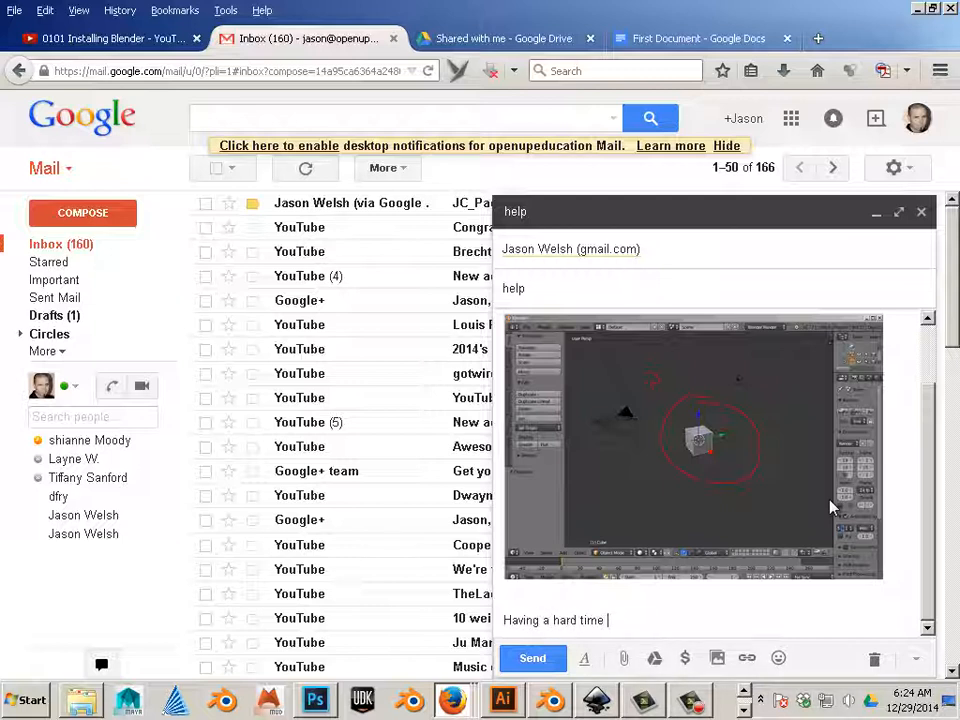
text(with this)
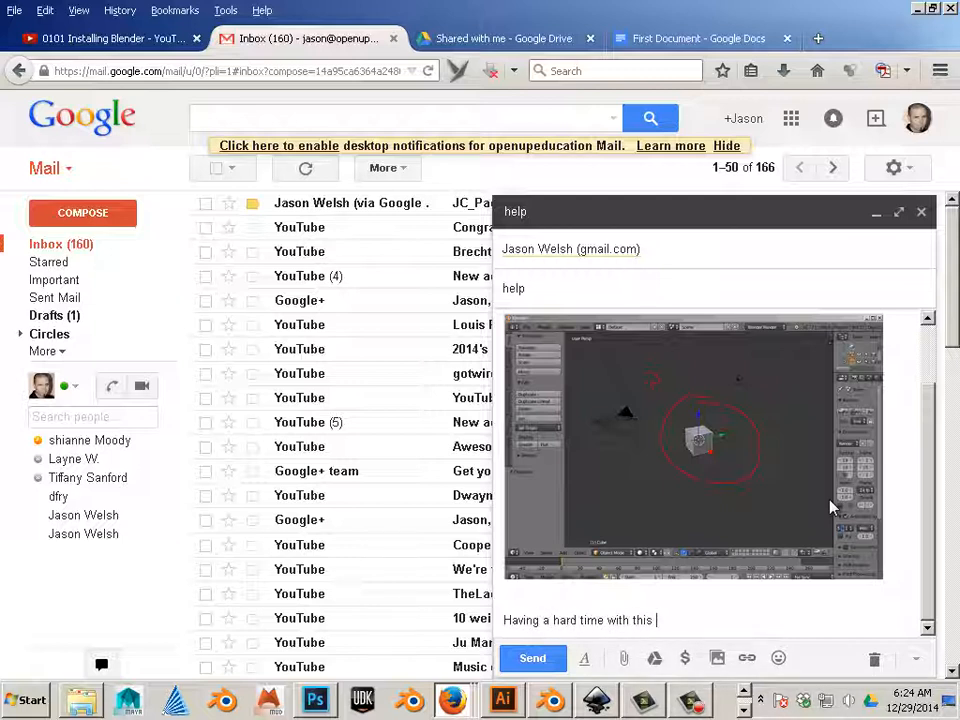
text(concept)
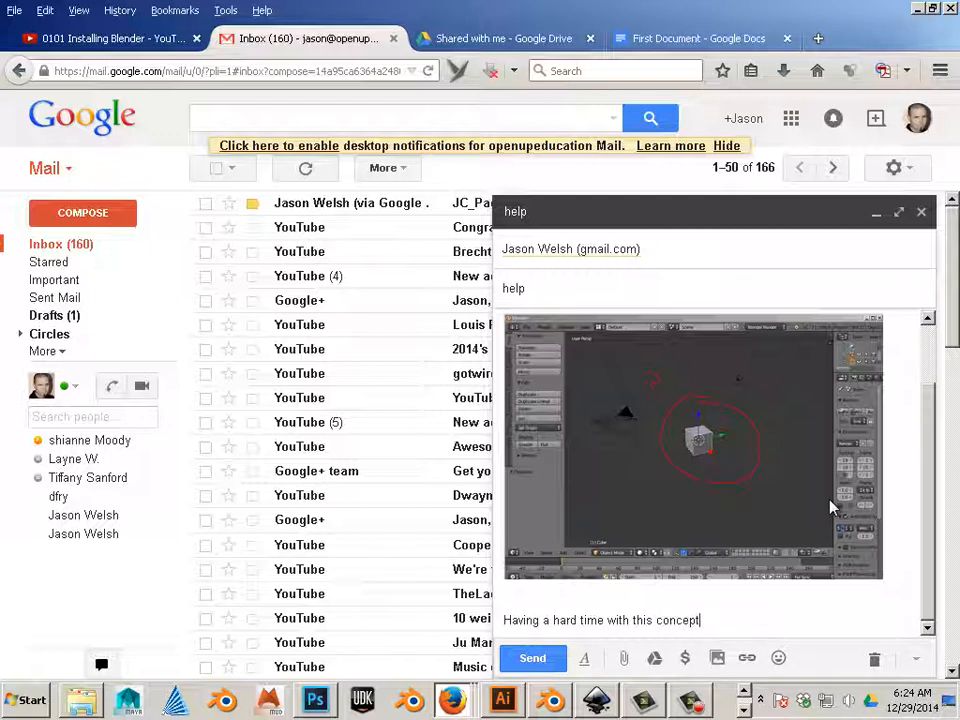
mouse_move(850, 496)
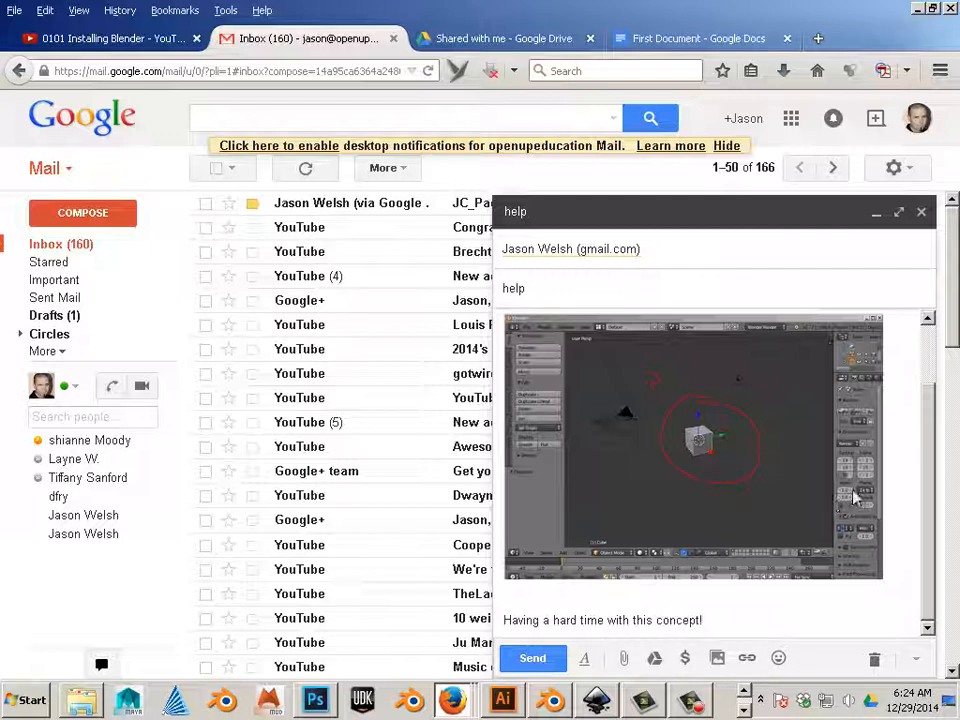
click(532, 658)
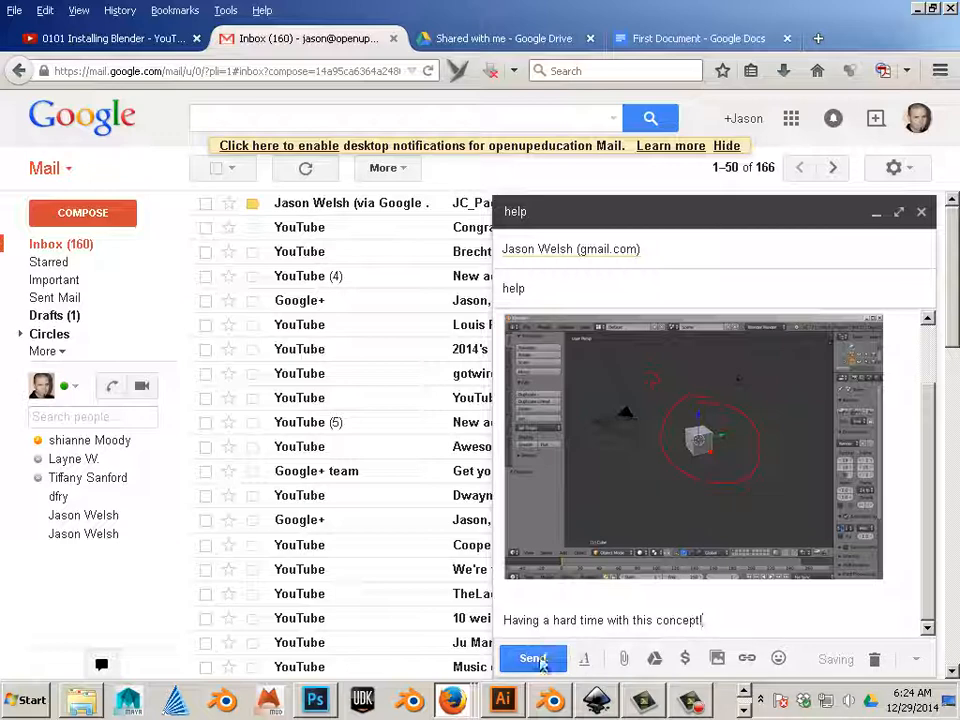
click(532, 658)
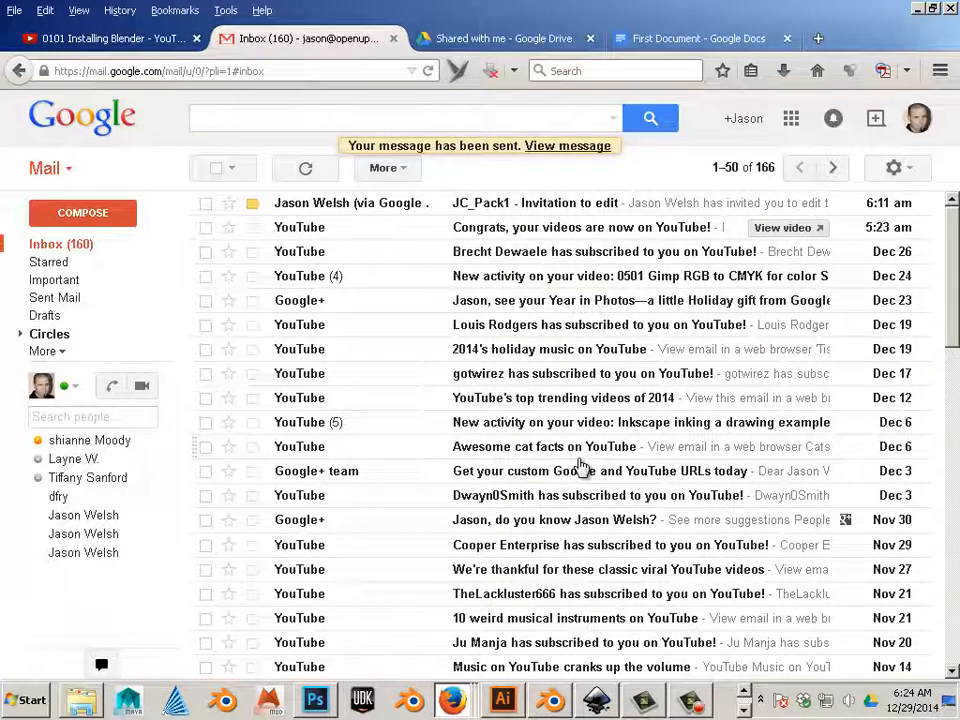